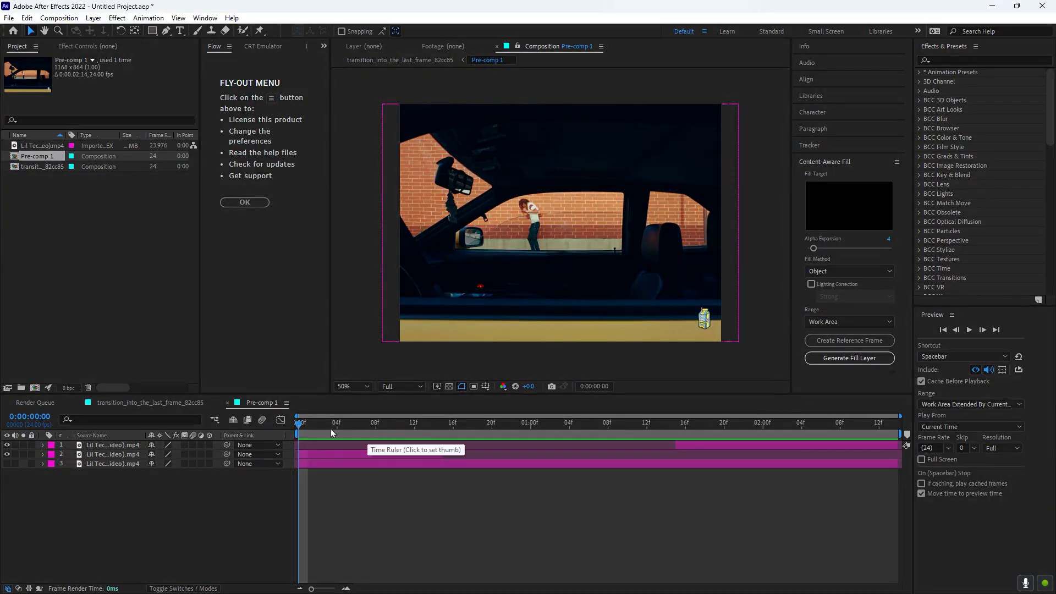
Scrub the Pre-comp 1 timeline to find the car-window-to-close-up cut
{"action": "left_click", "coordinate": [681, 422]}
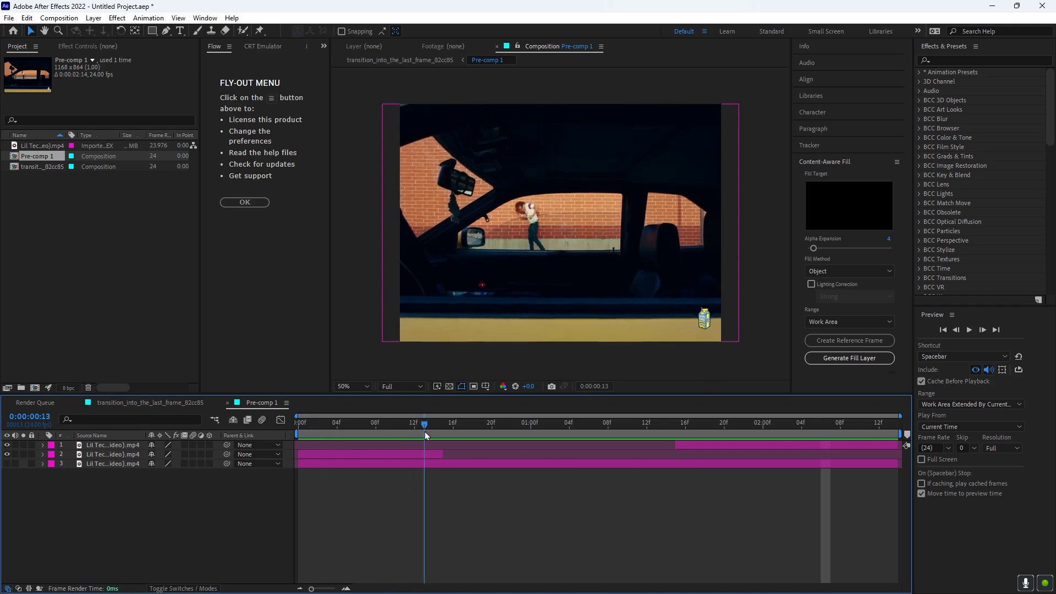
{"action": "left_click", "coordinate": [714, 423]}
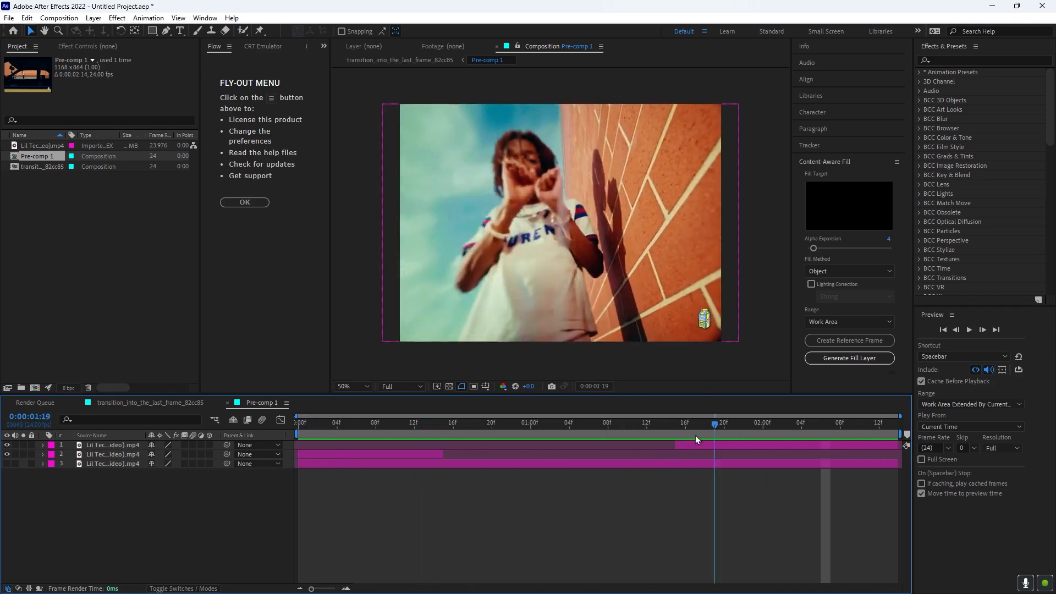
Restrict the work area to frame 0:00:00:14, the last car-window frame
{"action": "left_click", "coordinate": [300, 422]}
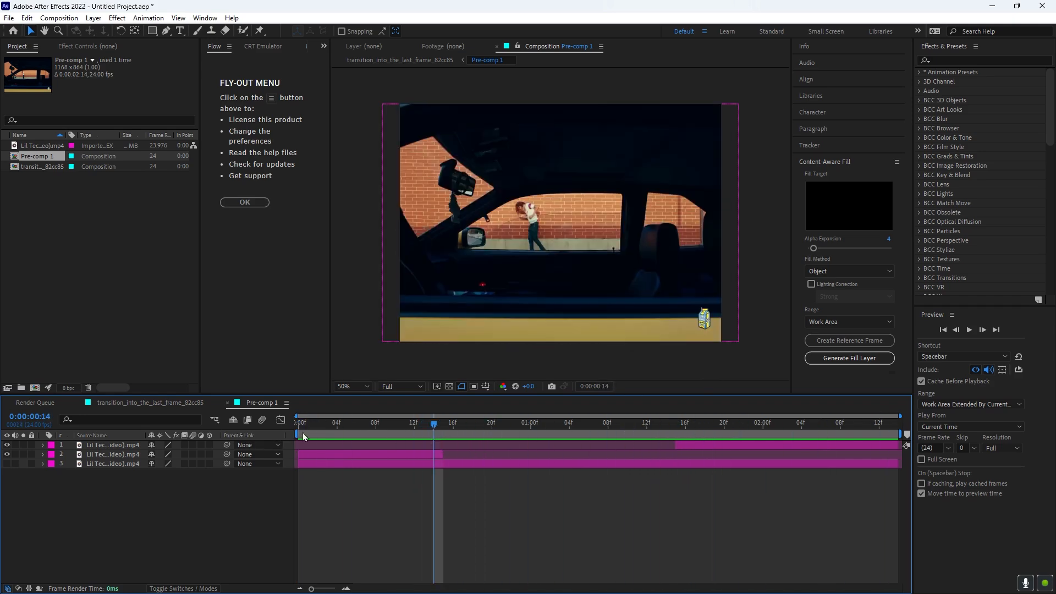
{"action": "mouse_move", "coordinate": [300, 436]}
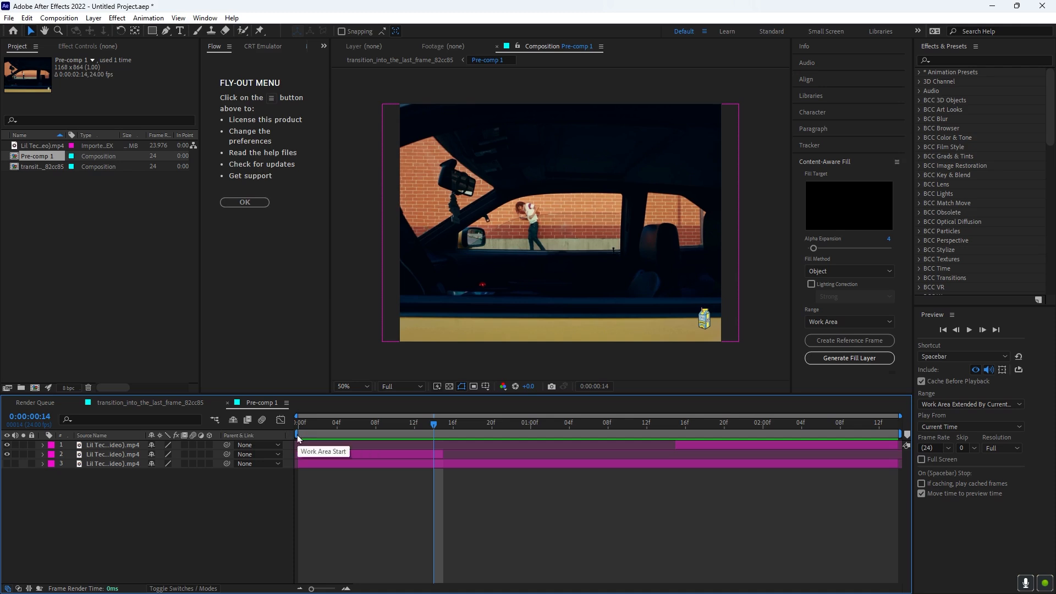
{"action": "left_click_drag", "start_coordinate": [297, 433], "coordinate": [433, 433]}
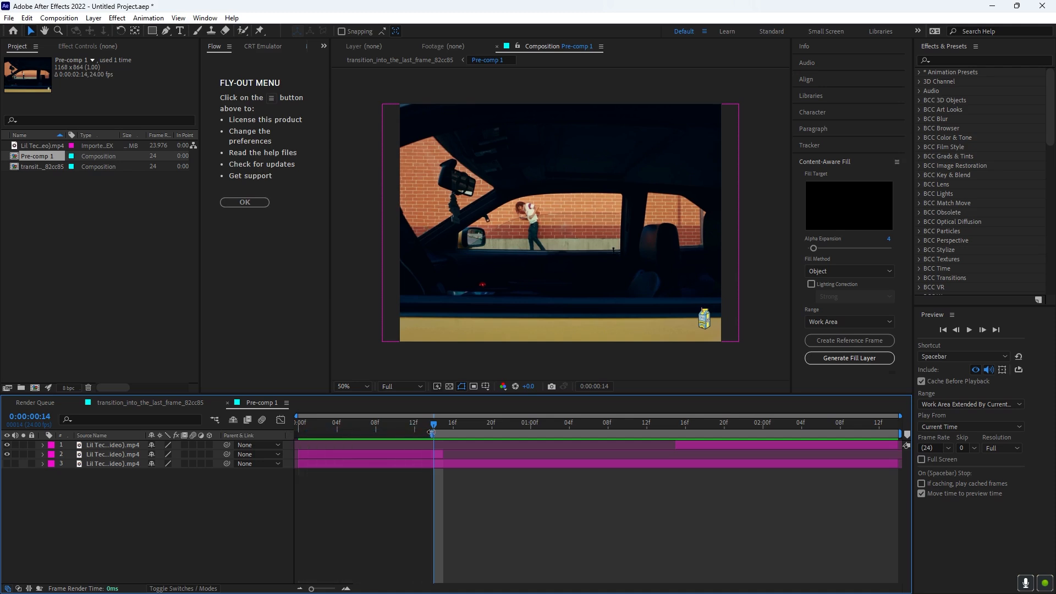
{"action": "mouse_move", "coordinate": [906, 434]}
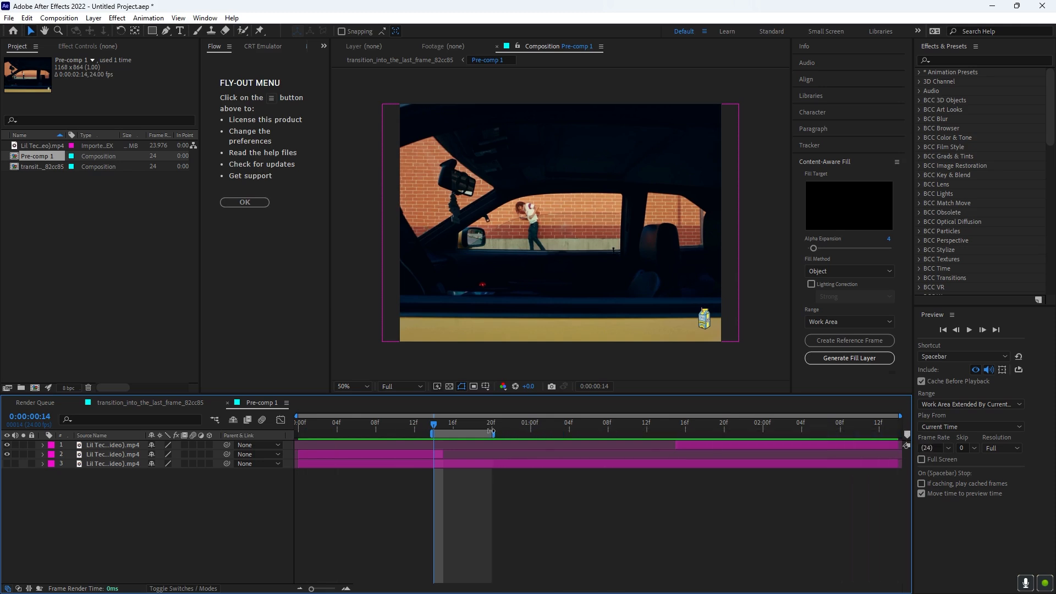
{"action": "mouse_move", "coordinate": [445, 428]}
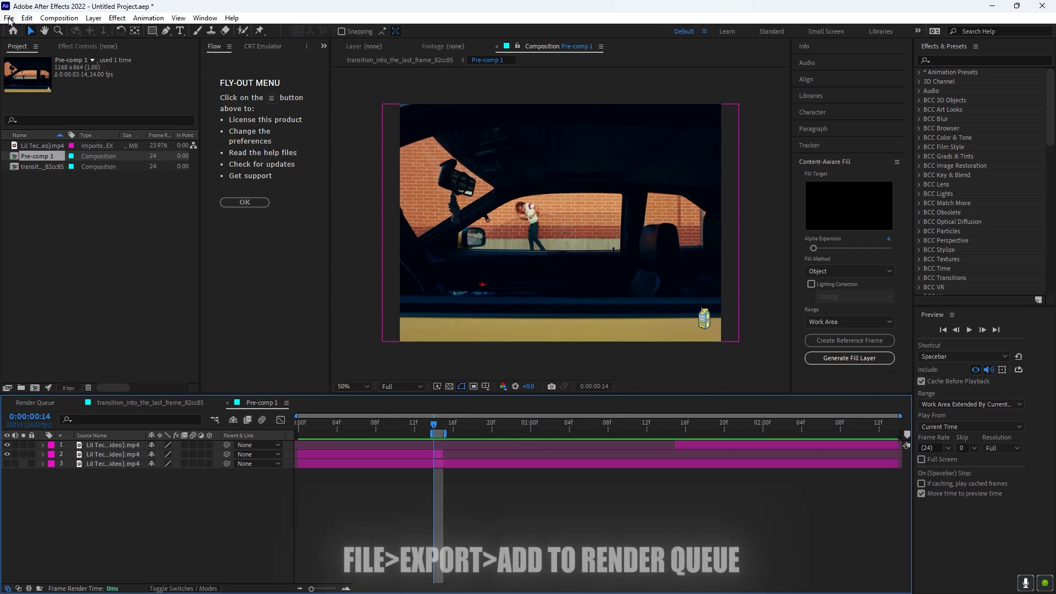
Add Pre-comp 1 to the render queue with PNG Sequence output format
{"action": "left_click", "coordinate": [9, 18]}
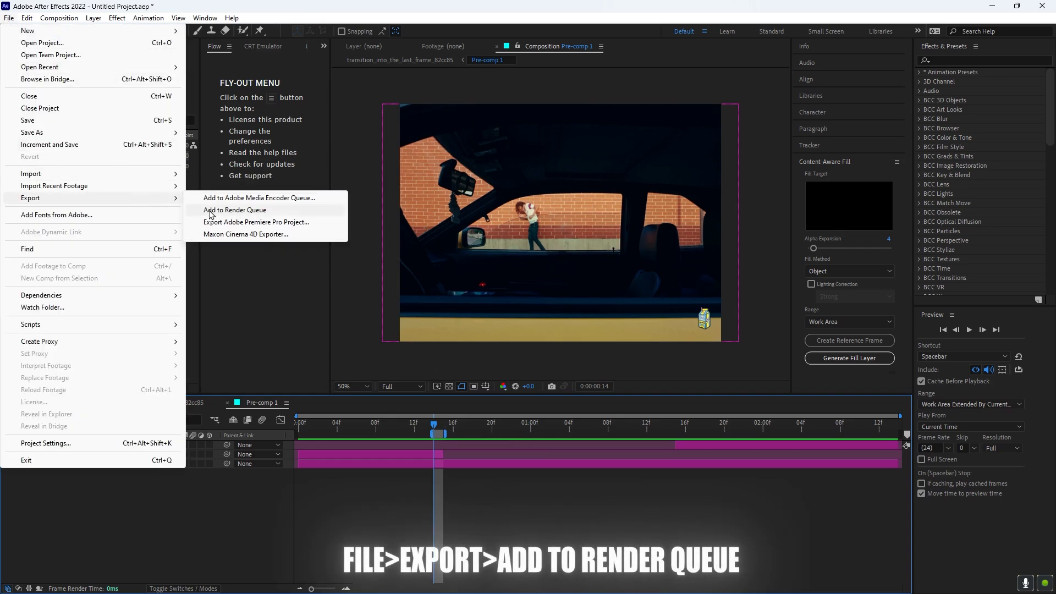
{"action": "left_click", "coordinate": [235, 210]}
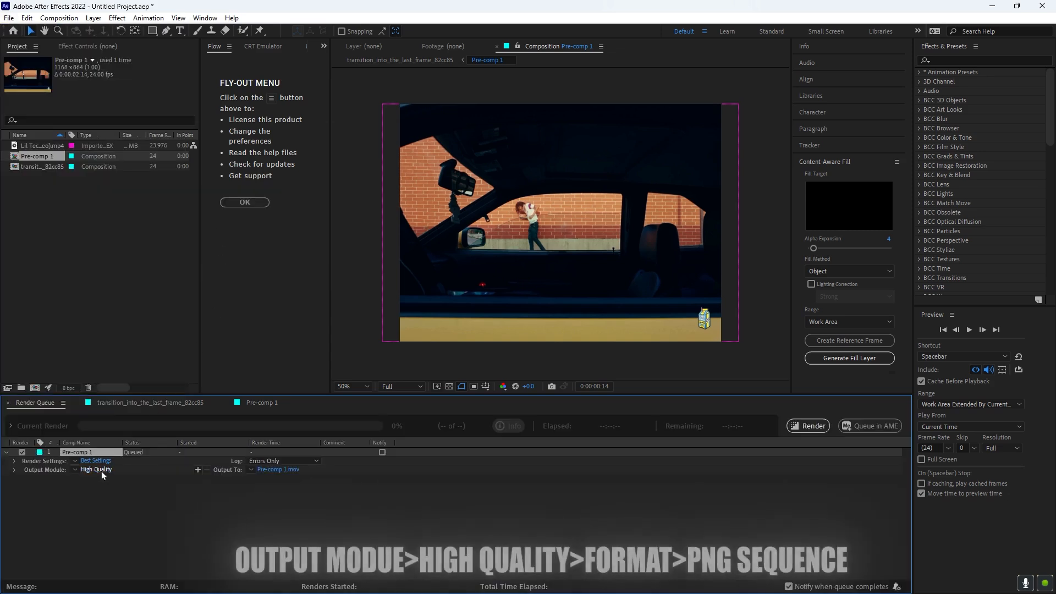
{"action": "left_click", "coordinate": [97, 469]}
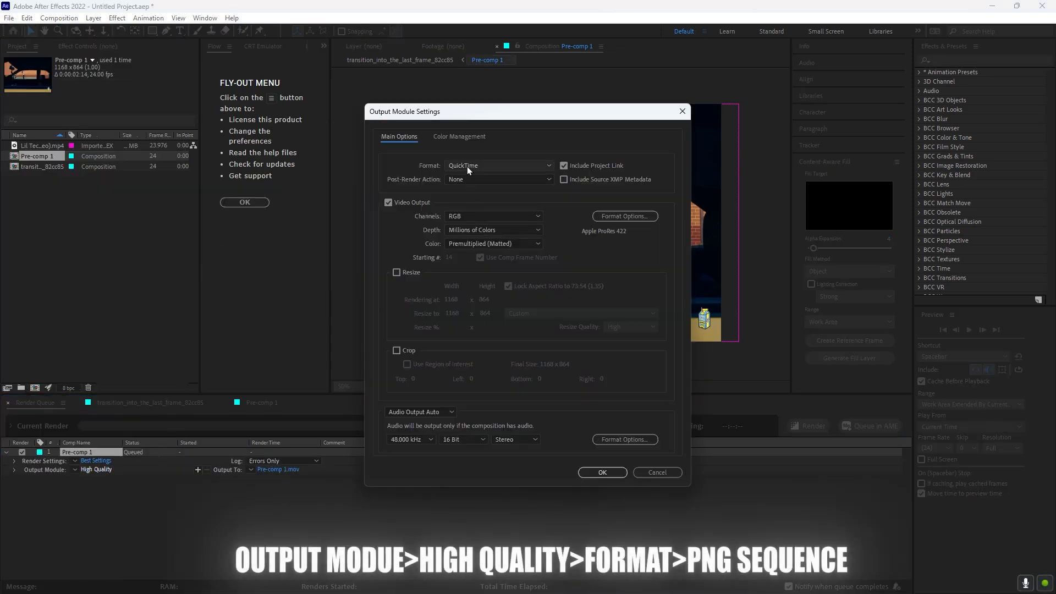
{"action": "left_click", "coordinate": [498, 165]}
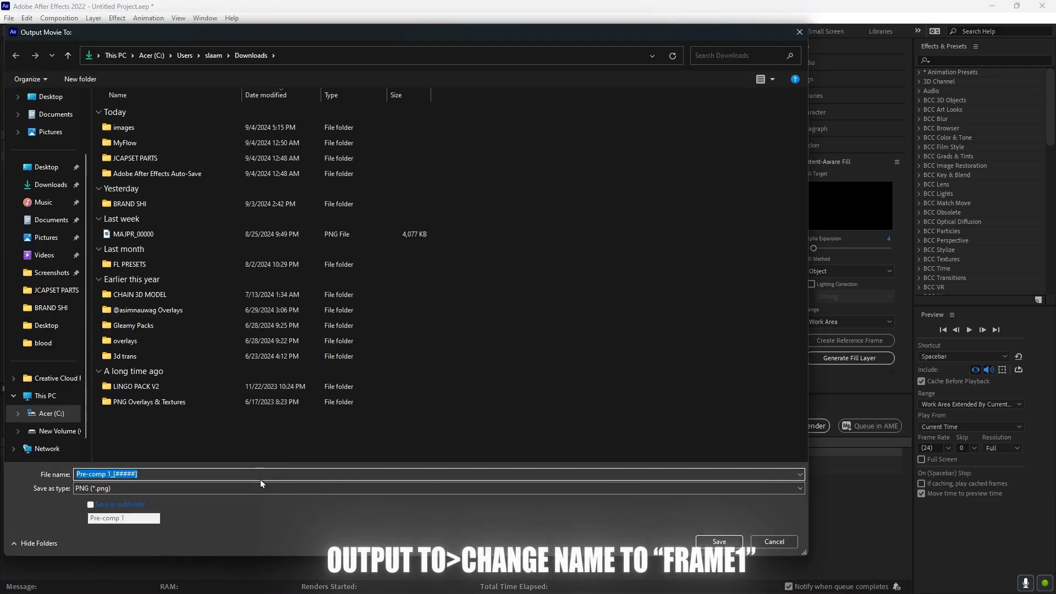
Save the output as frame1 in Downloads and render it
{"action": "type", "text": "frame1"}
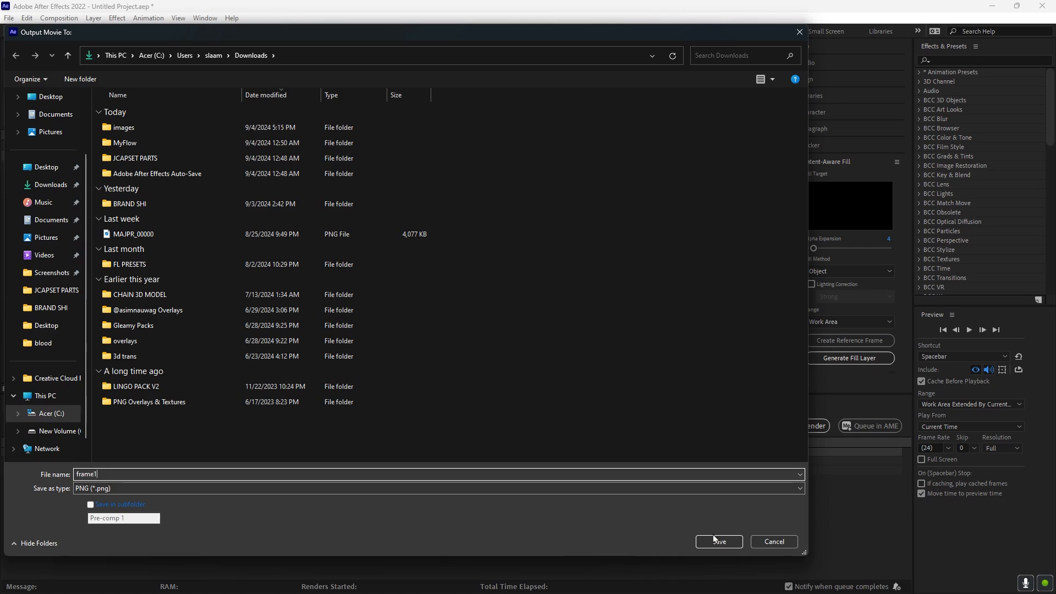
{"action": "left_click", "coordinate": [717, 541]}
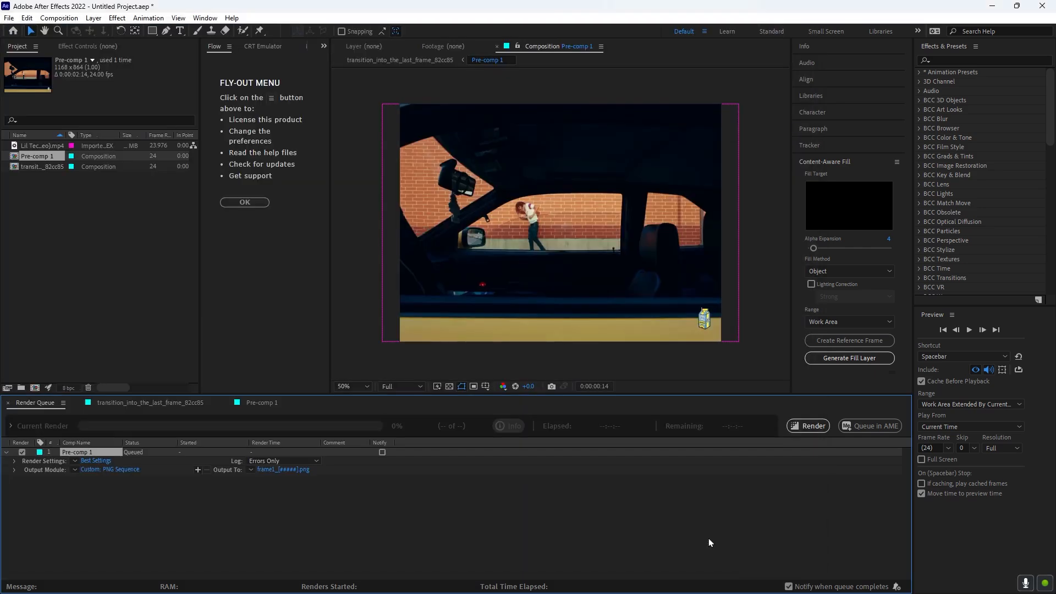
{"action": "left_click", "coordinate": [807, 426]}
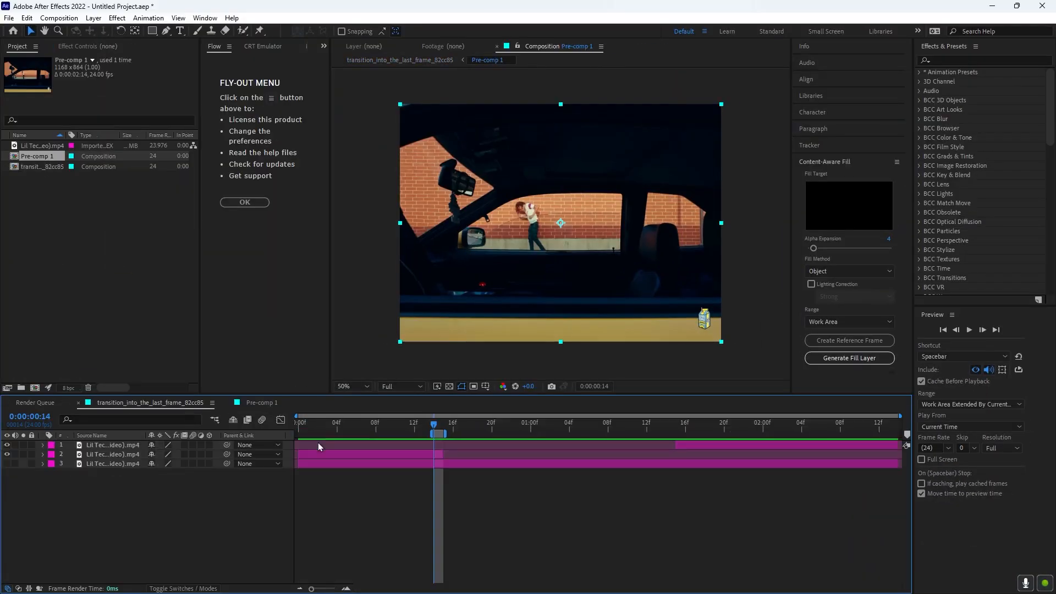
Set Pre-comp 1's work area to the first close-up frame at 0:00:01:15
{"action": "left_click", "coordinate": [443, 423]}
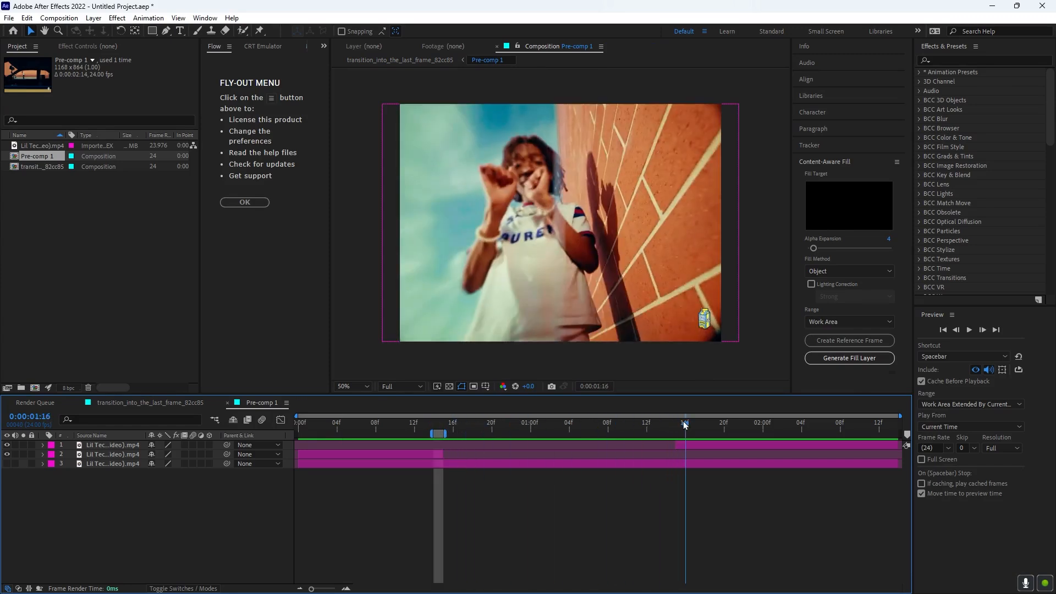
{"action": "left_click", "coordinate": [676, 425]}
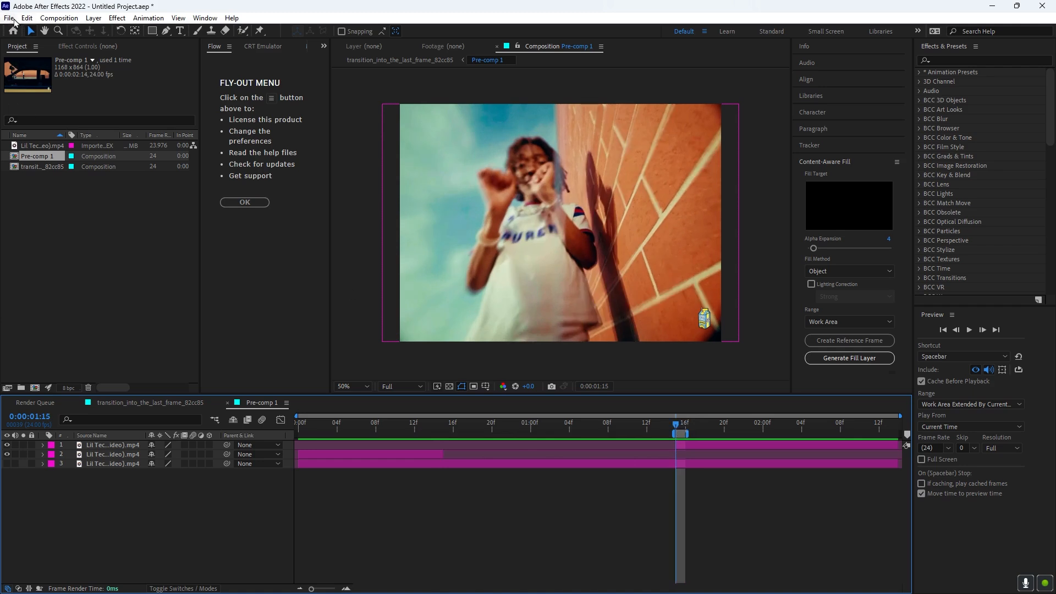
Add Pre-comp 1 to the render queue again with PNG Sequence output
{"action": "left_click", "coordinate": [8, 18]}
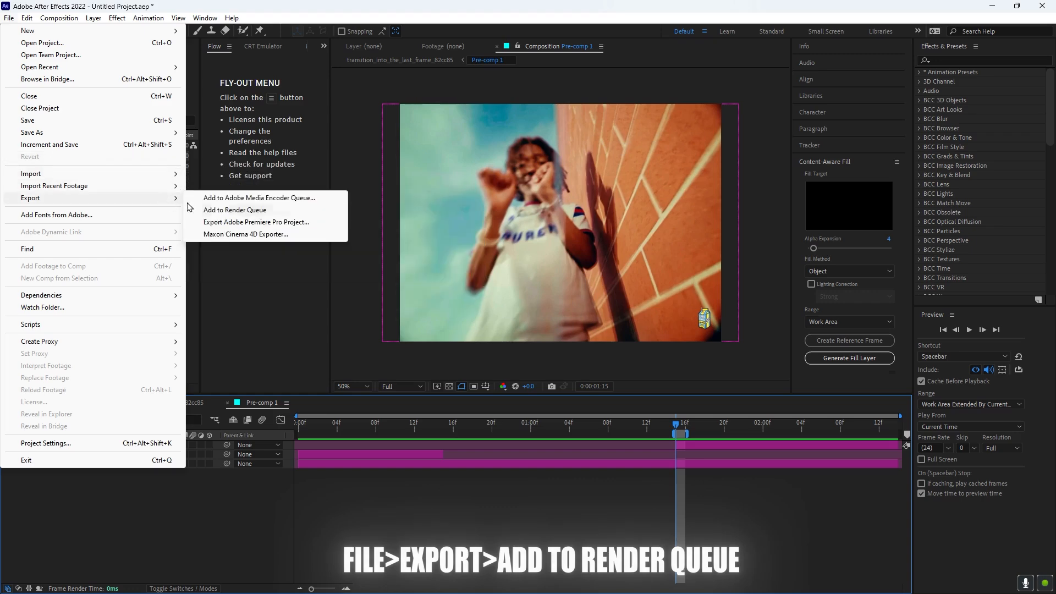
{"action": "left_click", "coordinate": [235, 209]}
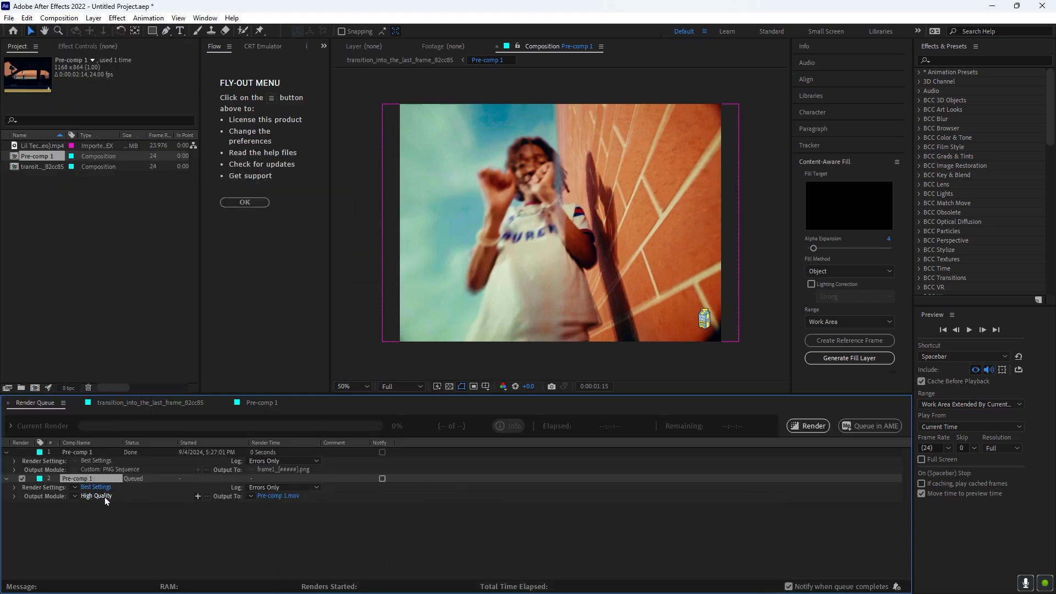
{"action": "left_click", "coordinate": [96, 495]}
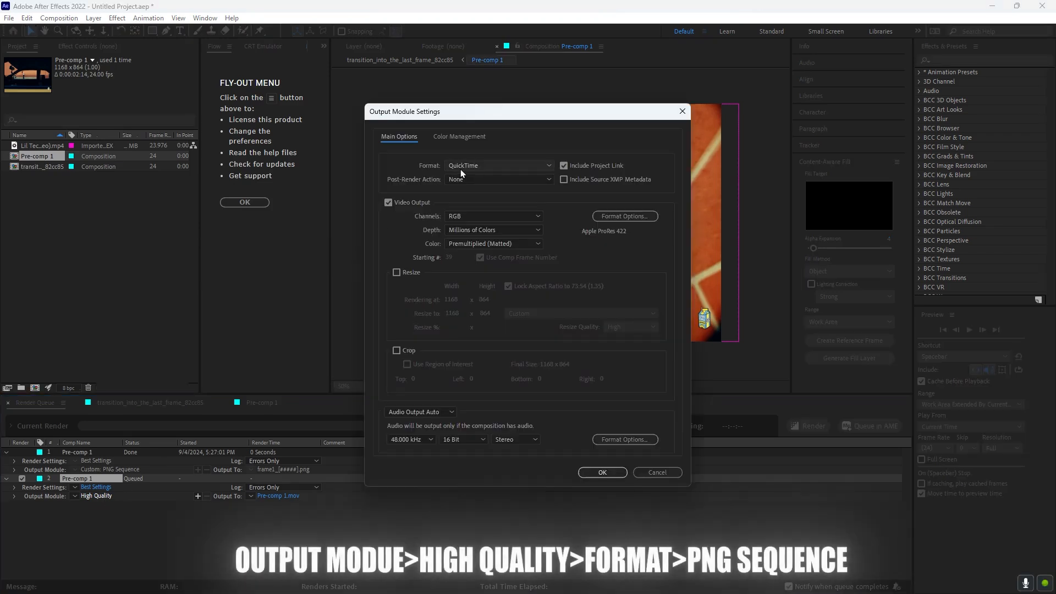
{"action": "left_click", "coordinate": [498, 165]}
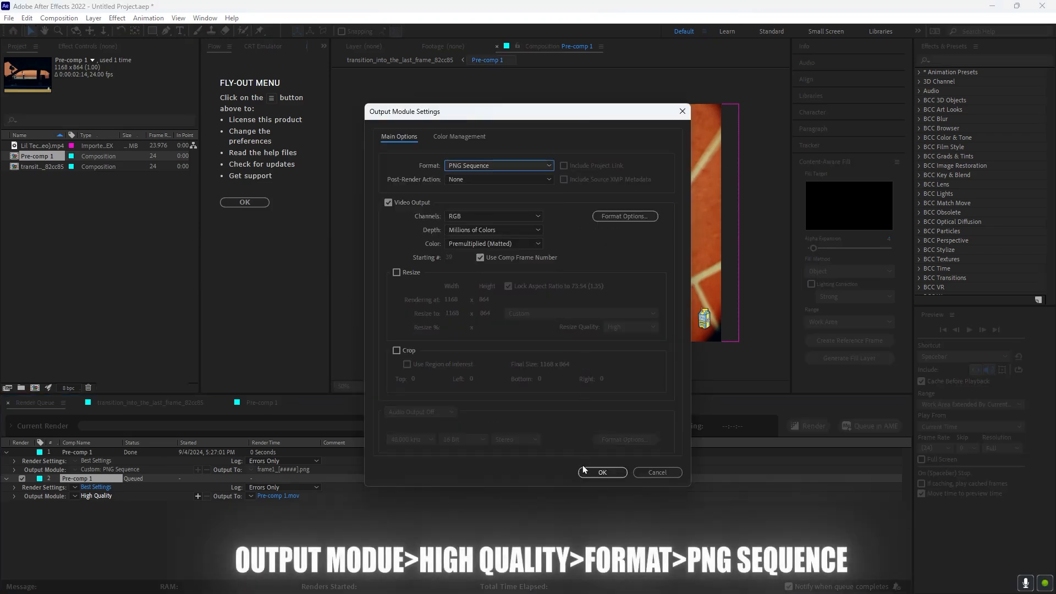
{"action": "left_click", "coordinate": [600, 472]}
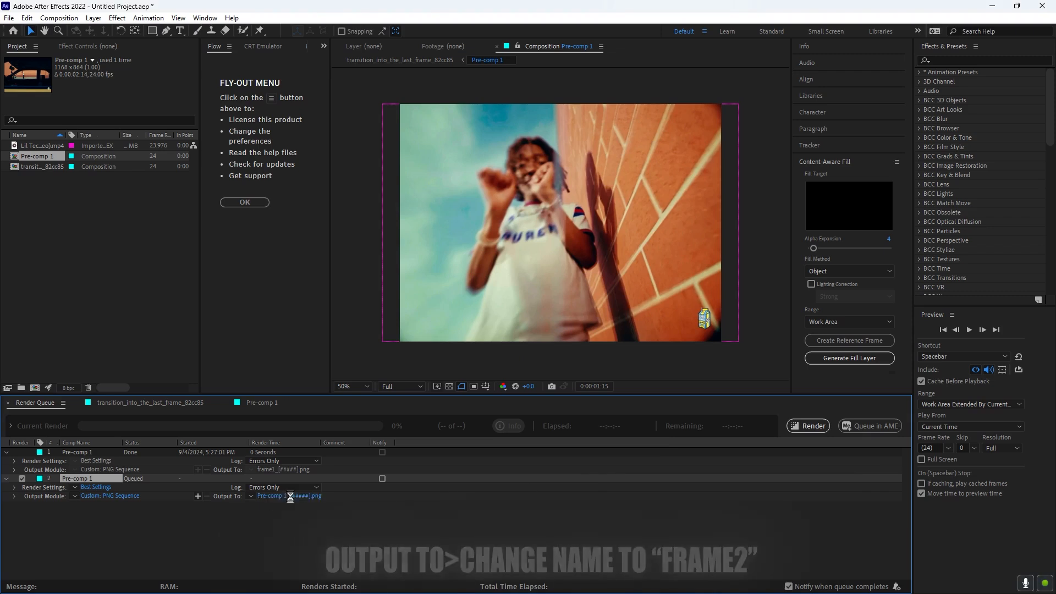
Name the second render's output file frame2 in Downloads and save
{"action": "left_click", "coordinate": [287, 495]}
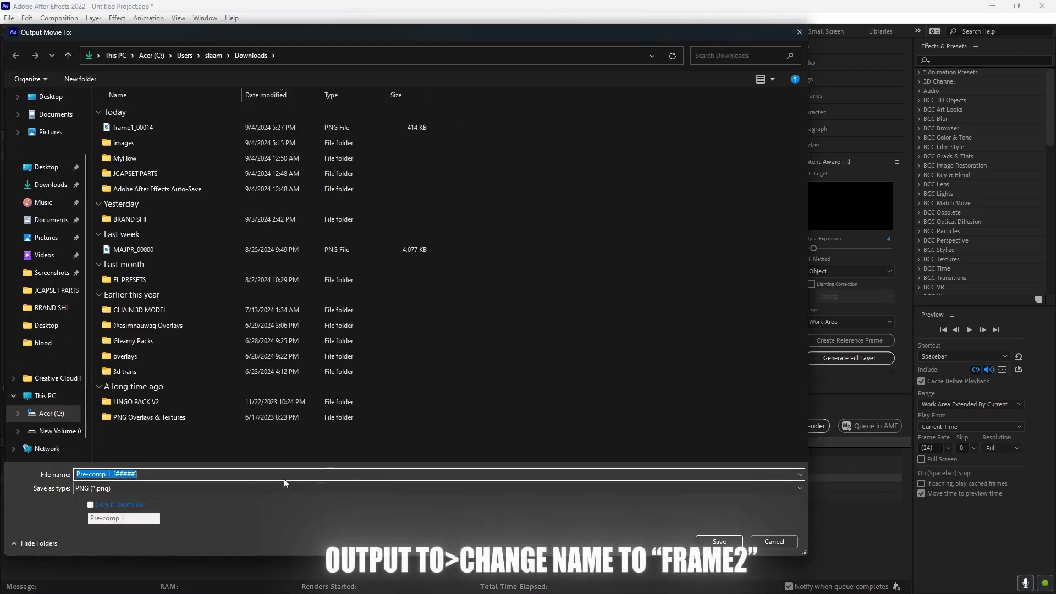
{"action": "type", "text": "fra"}
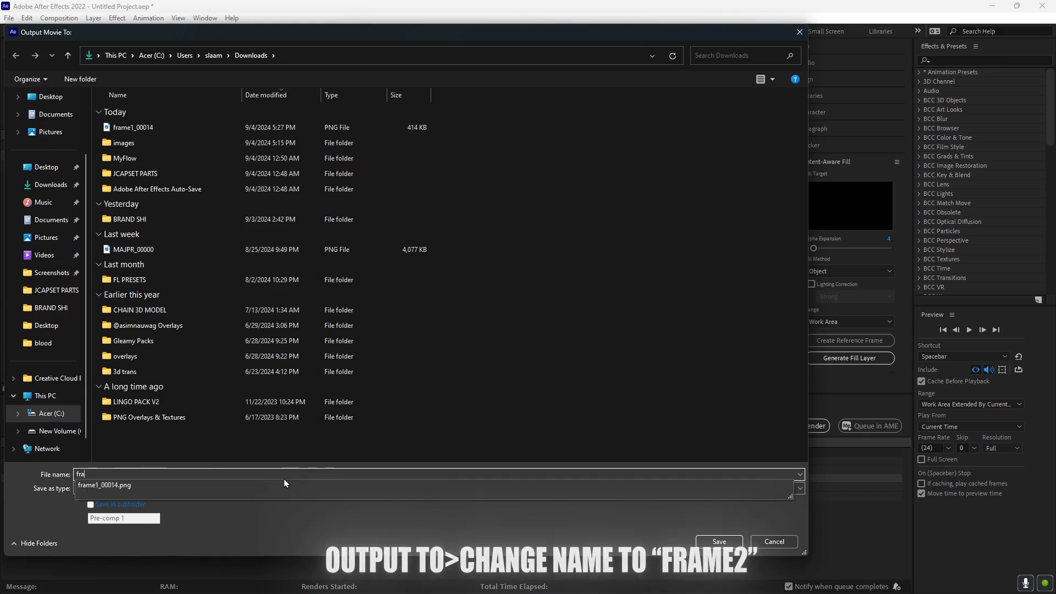
{"action": "type", "text": "frame2"}
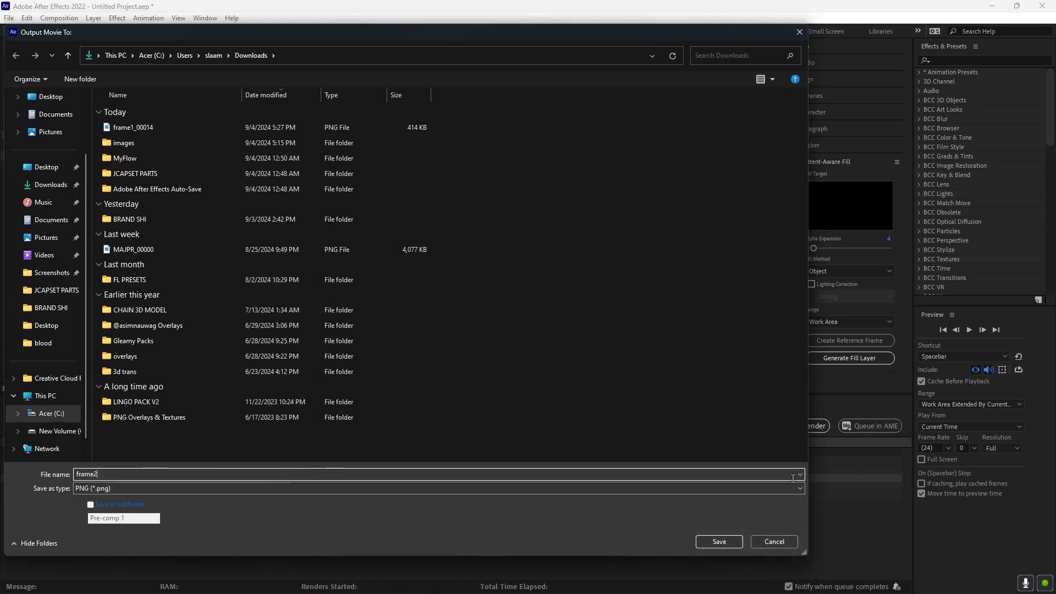
{"action": "left_click", "coordinate": [717, 541]}
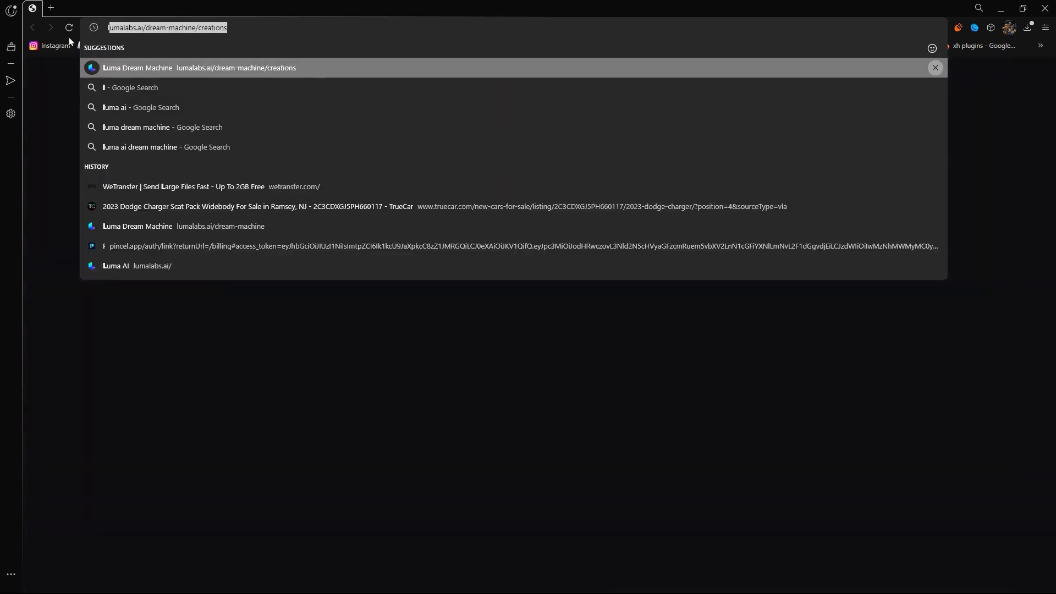
Search Google for 'luma ai' and open the Luma Dream Machine site
{"action": "left_click", "coordinate": [141, 107]}
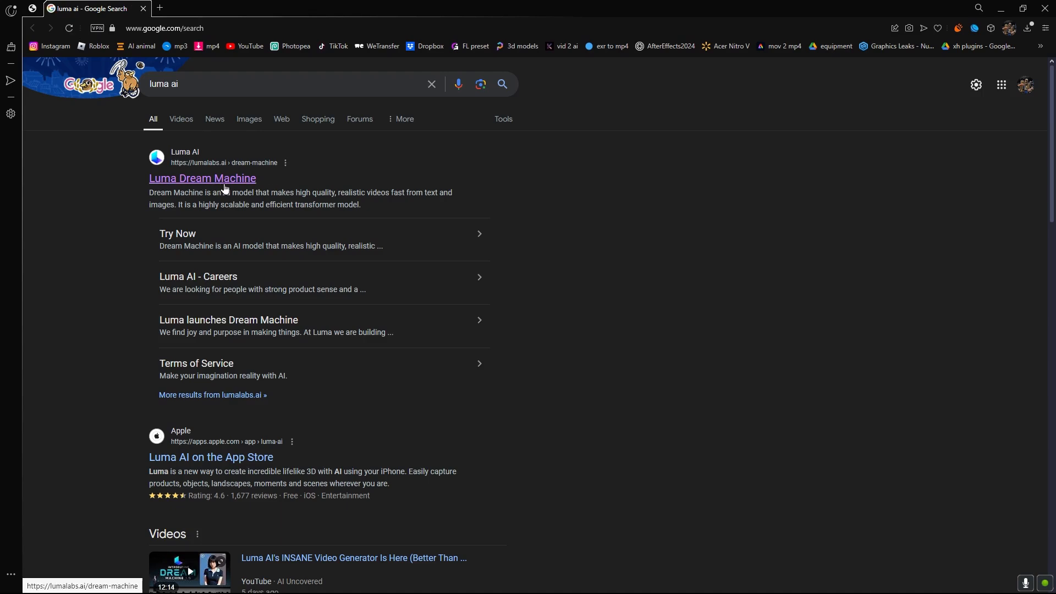
{"action": "left_click", "coordinate": [202, 178]}
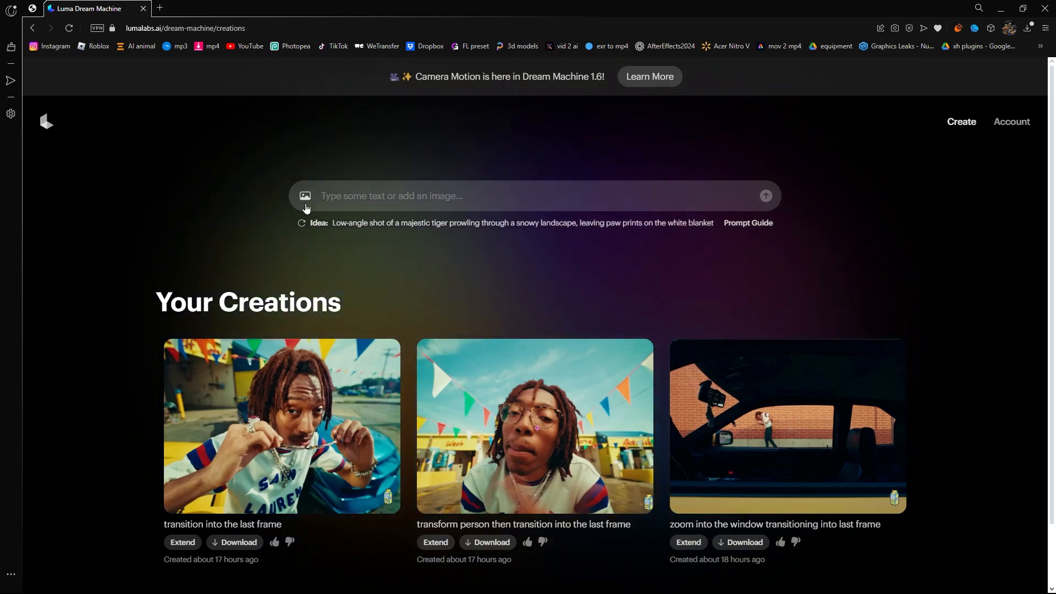
{"action": "mouse_move", "coordinate": [174, 180]}
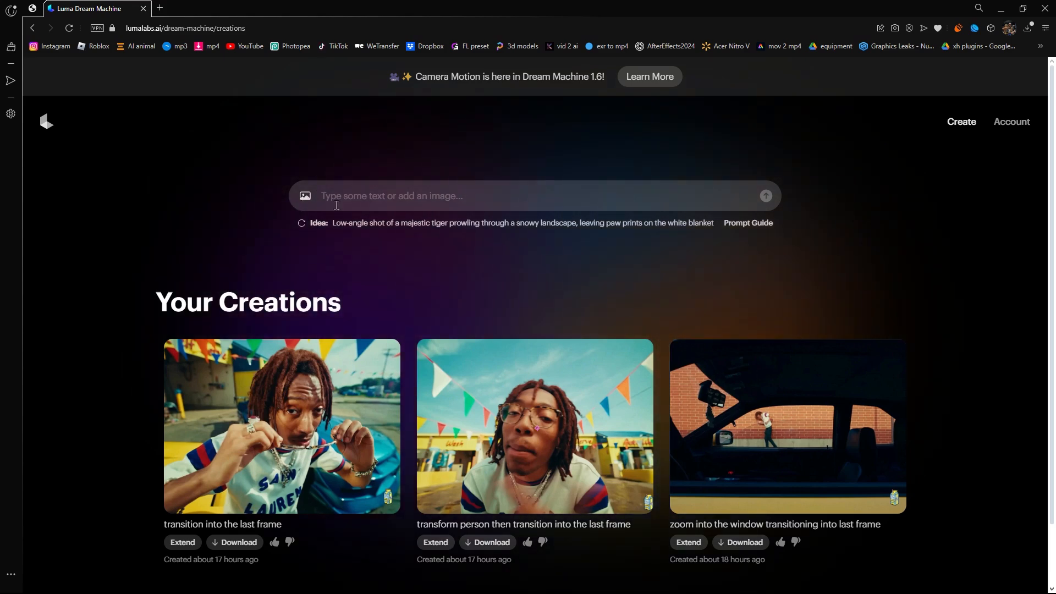
Add the frame1 car-window image as start frame and an end frame image
{"action": "left_click", "coordinate": [306, 196]}
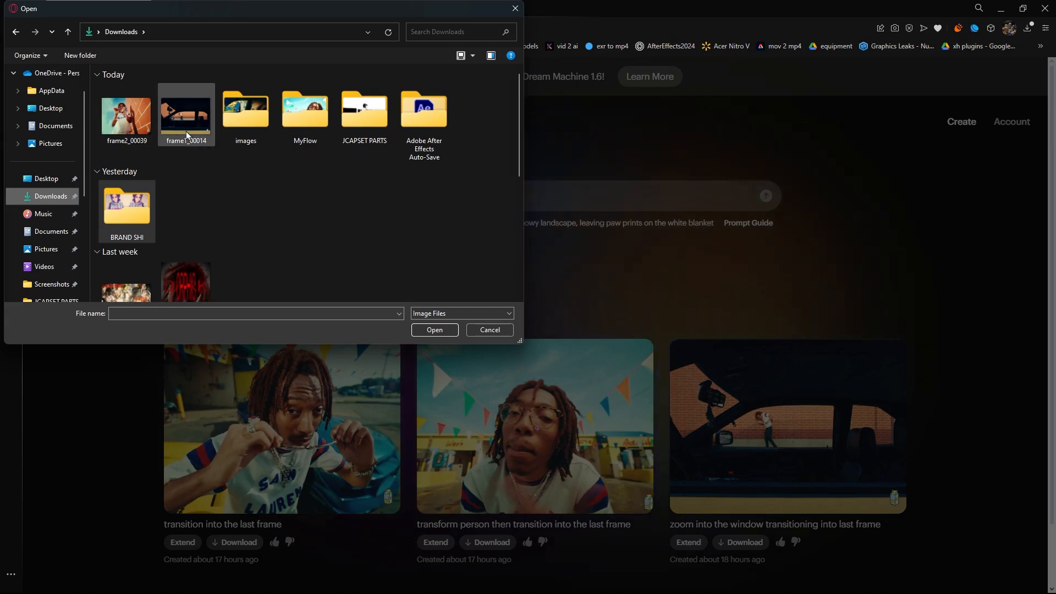
{"action": "left_click", "coordinate": [186, 114]}
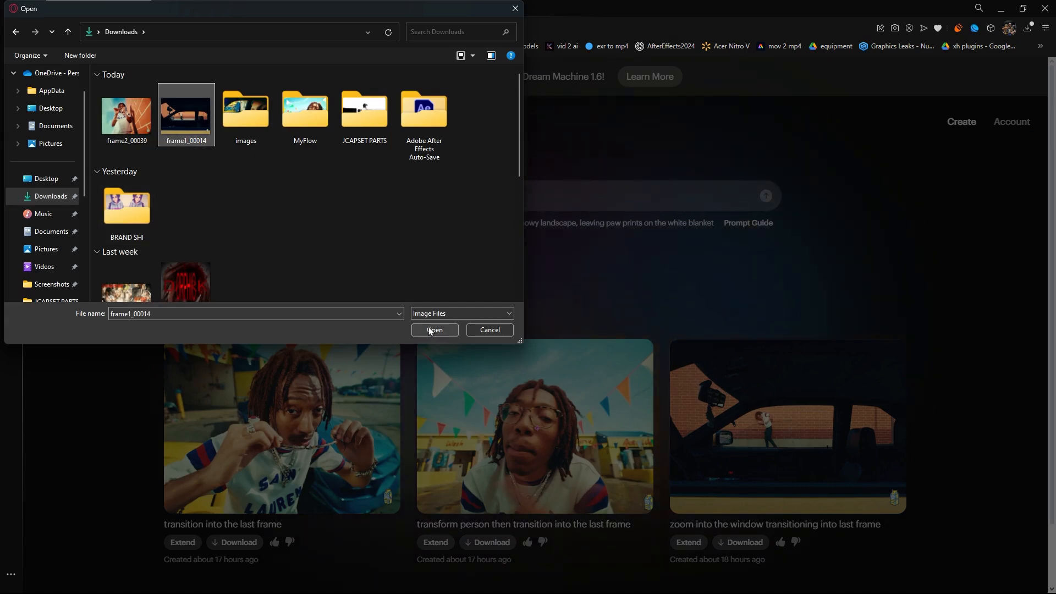
{"action": "left_click", "coordinate": [435, 330]}
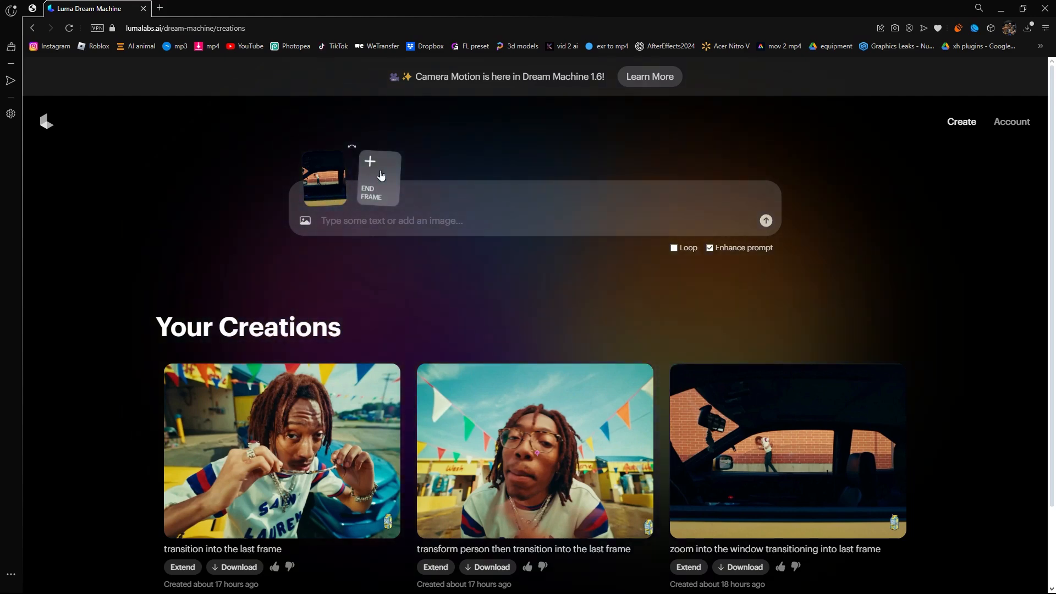
{"action": "left_click", "coordinate": [378, 177]}
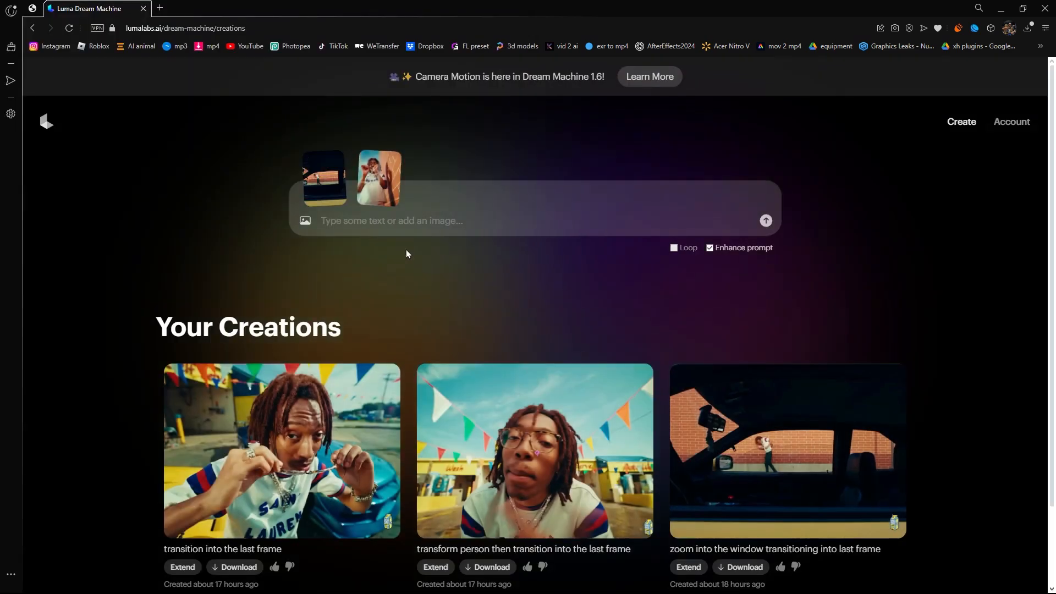
Submit the prompt 'zoom into the window transitioning to the last frame'
{"action": "left_click", "coordinate": [479, 224]}
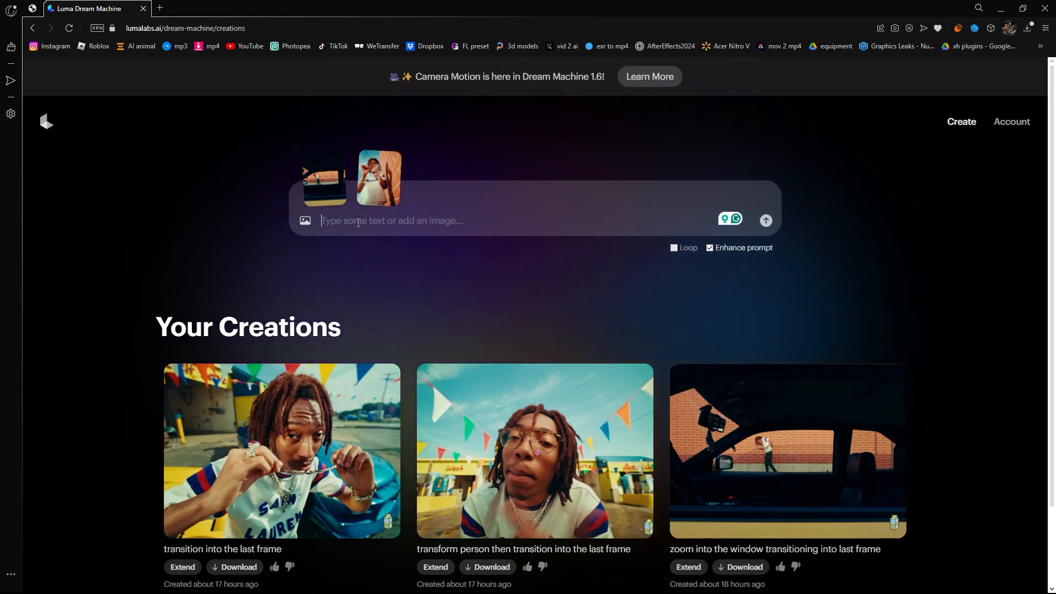
{"action": "type", "text": "zoom into the window transitioning to the last frame"}
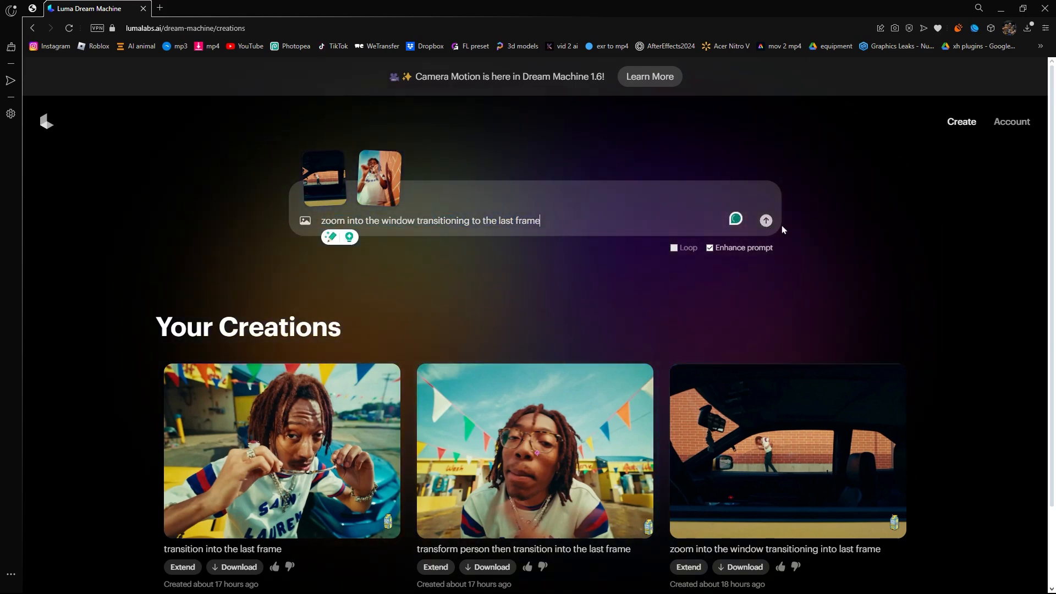
{"action": "left_click", "coordinate": [765, 219]}
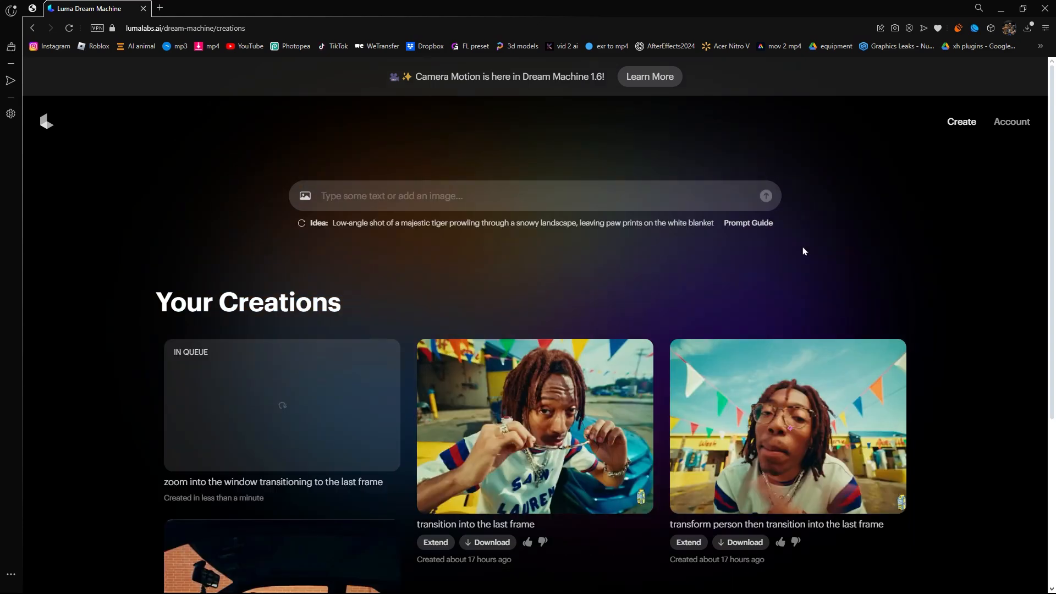
{"action": "scroll", "scroll_direction": "down", "scroll_amount": 3}
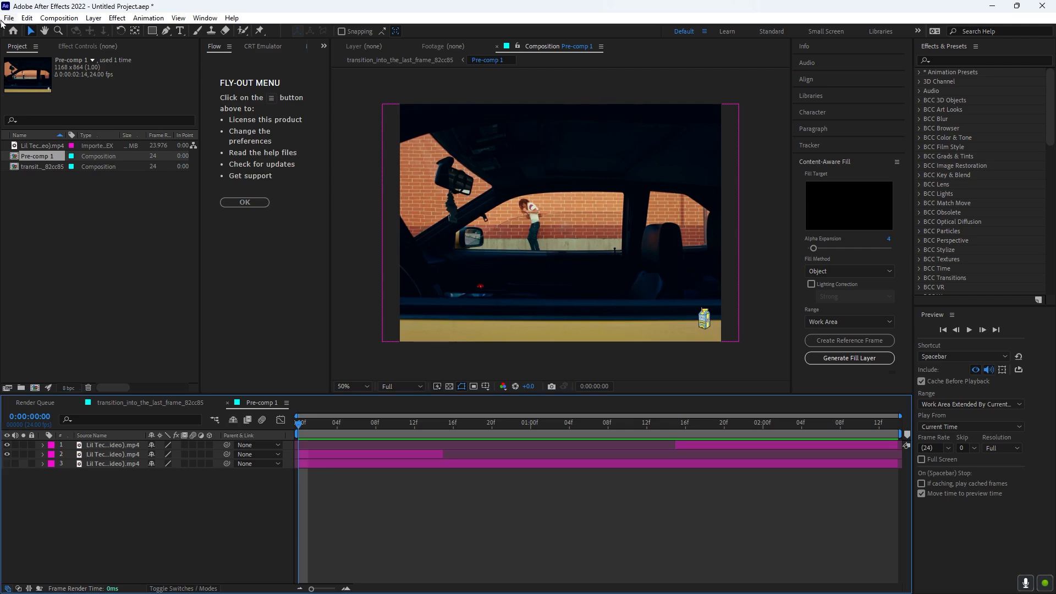
Import the zoom_into_the_window clip into Pre-comp 1 and enable Time Remapping on it
{"action": "left_click", "coordinate": [9, 18]}
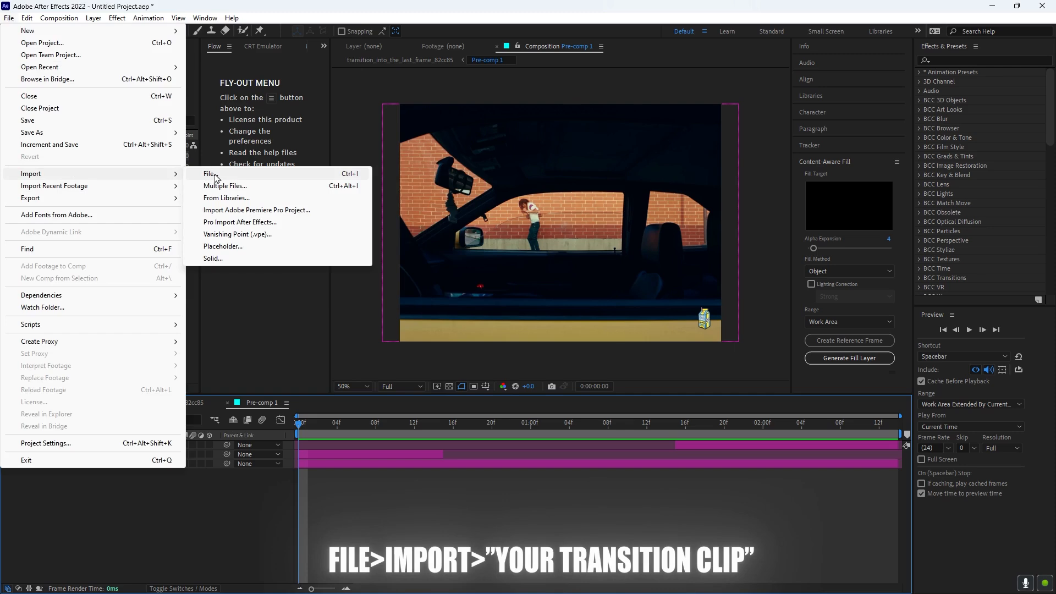
{"action": "left_click", "coordinate": [210, 174]}
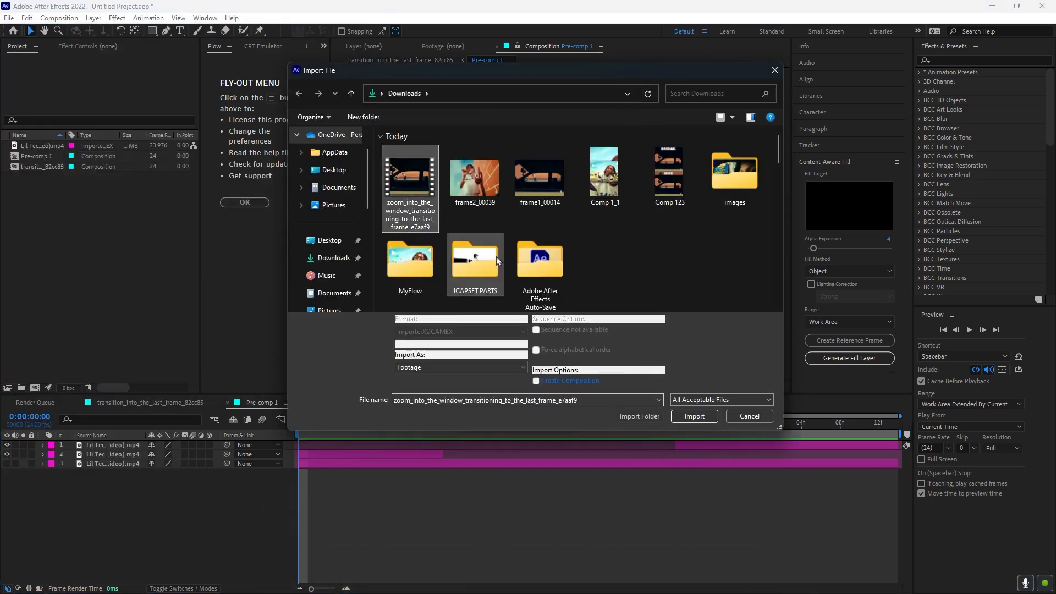
{"action": "left_click", "coordinate": [693, 416]}
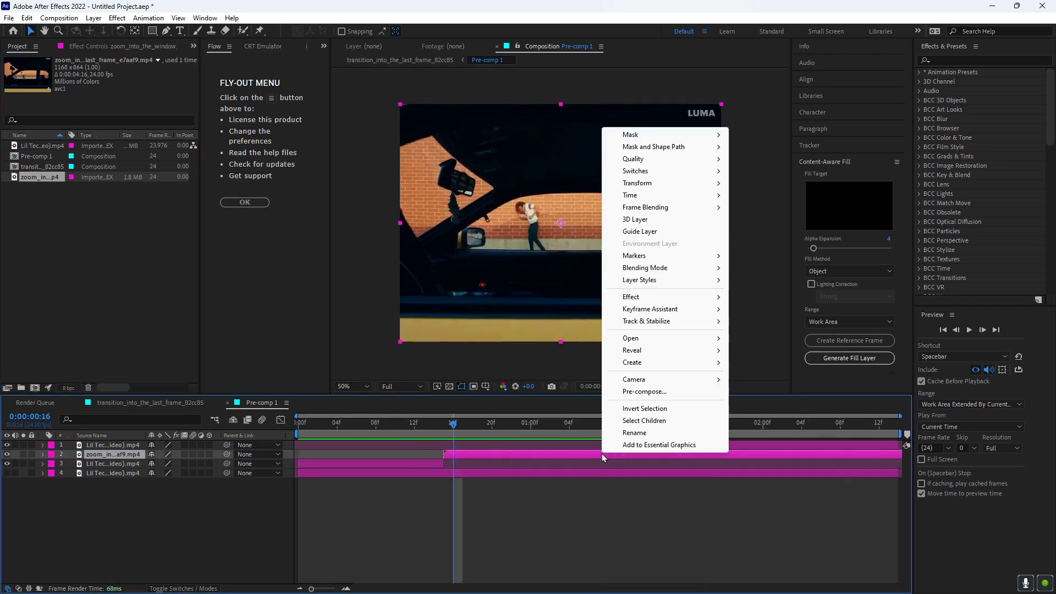
{"action": "mouse_move", "coordinate": [630, 195]}
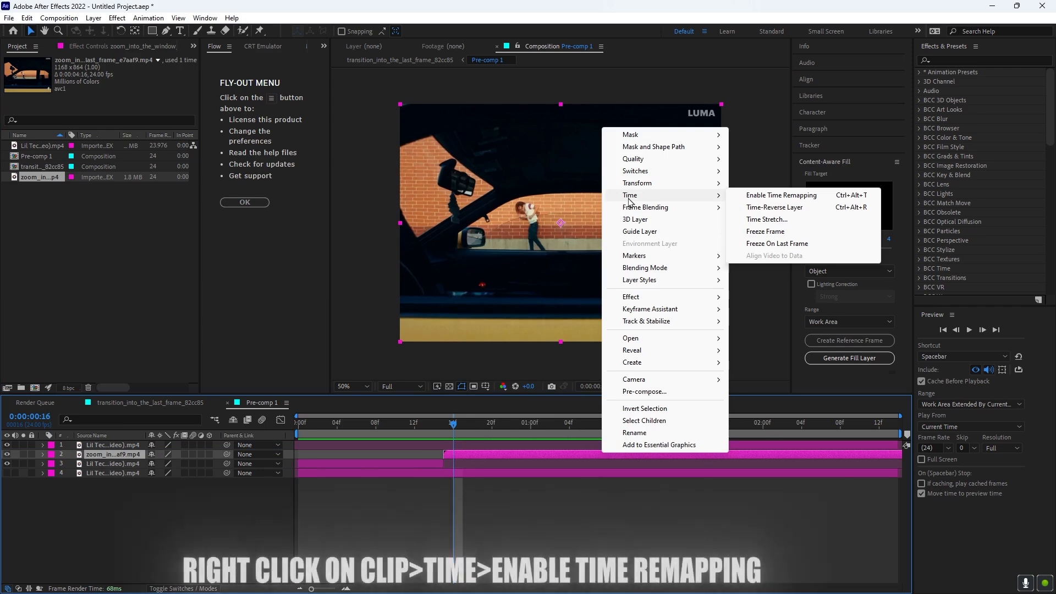
{"action": "mouse_move", "coordinate": [781, 194]}
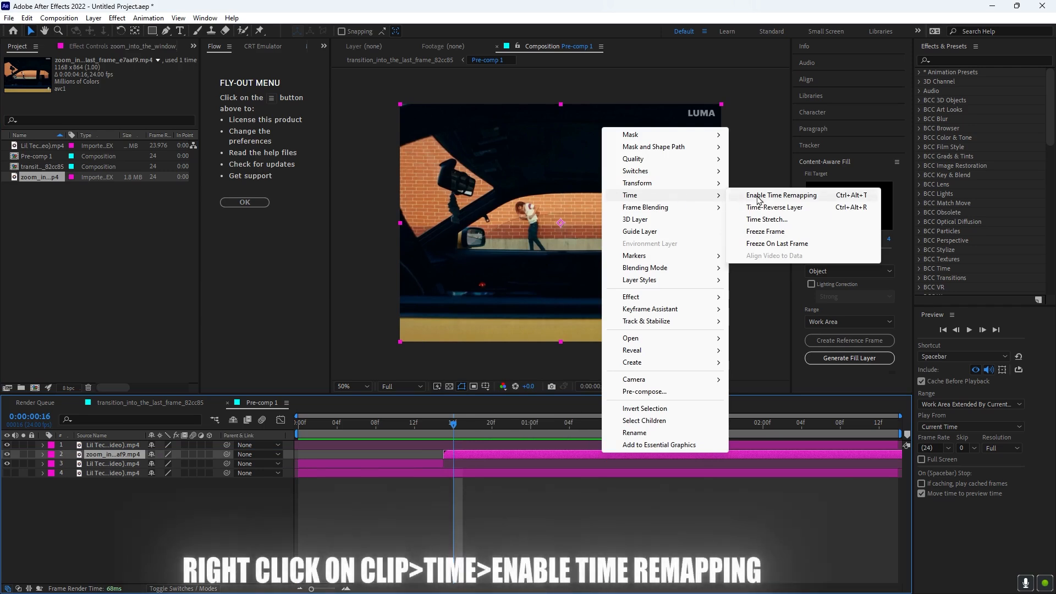
{"action": "left_click", "coordinate": [781, 194]}
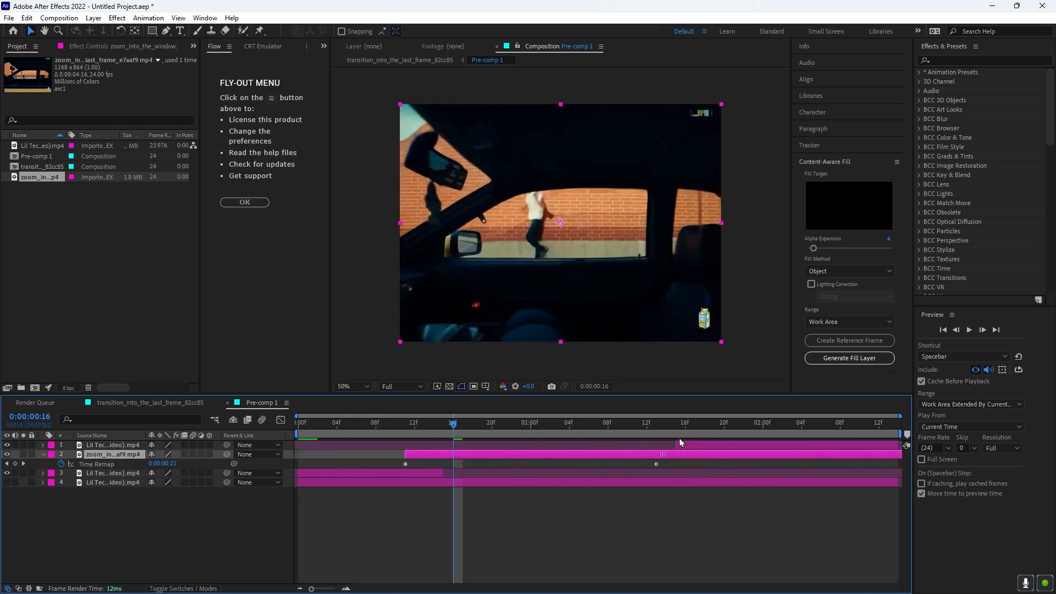
Shift the zoom clip's Time Remap keyframes, then open the retimed layer's options to precompose it
{"action": "left_click", "coordinate": [675, 422]}
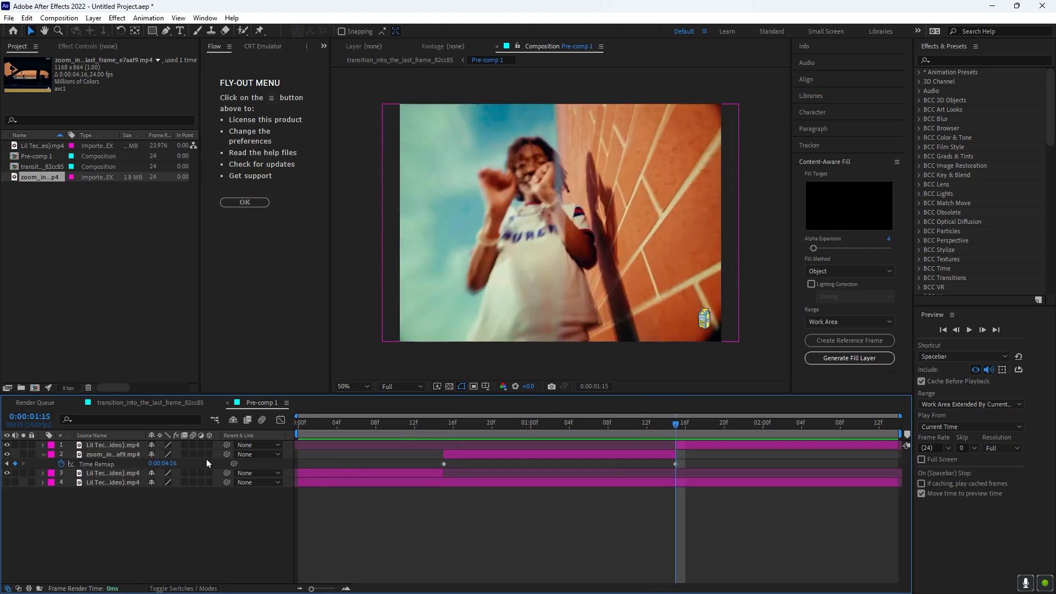
{"action": "left_click", "coordinate": [540, 422]}
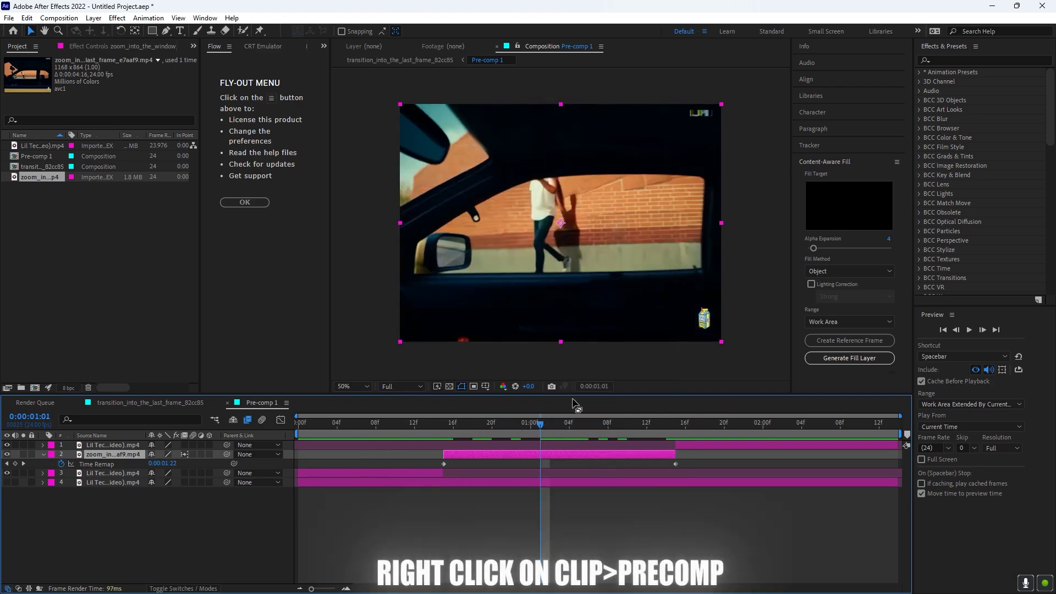
{"action": "right_click", "coordinate": [492, 454]}
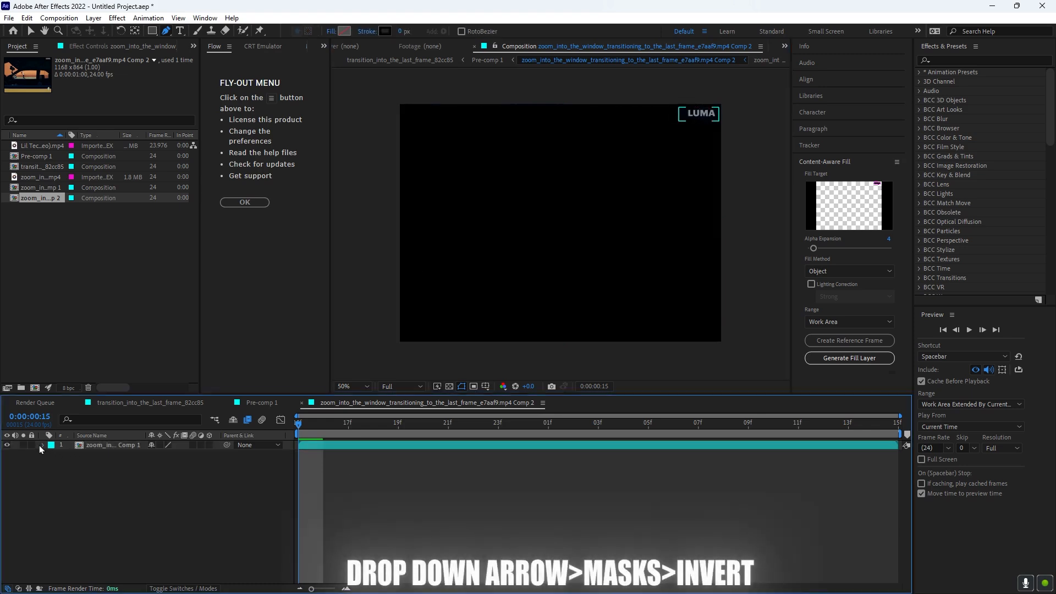
Tick Inverted on Mask 1 of the Comp 1 layer and collapse its properties
{"action": "left_click", "coordinate": [42, 446]}
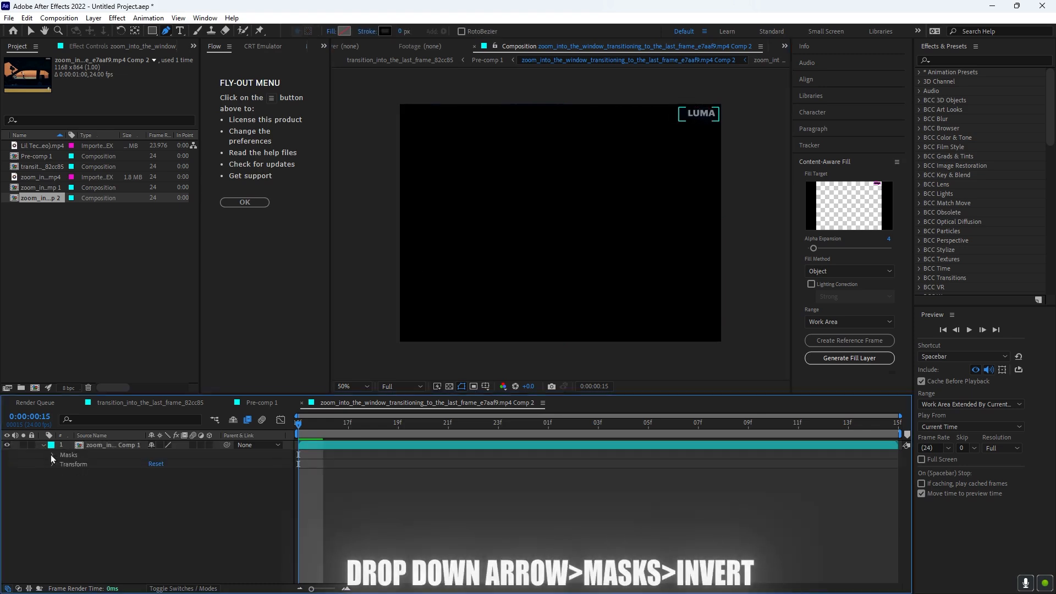
{"action": "left_click", "coordinate": [52, 455]}
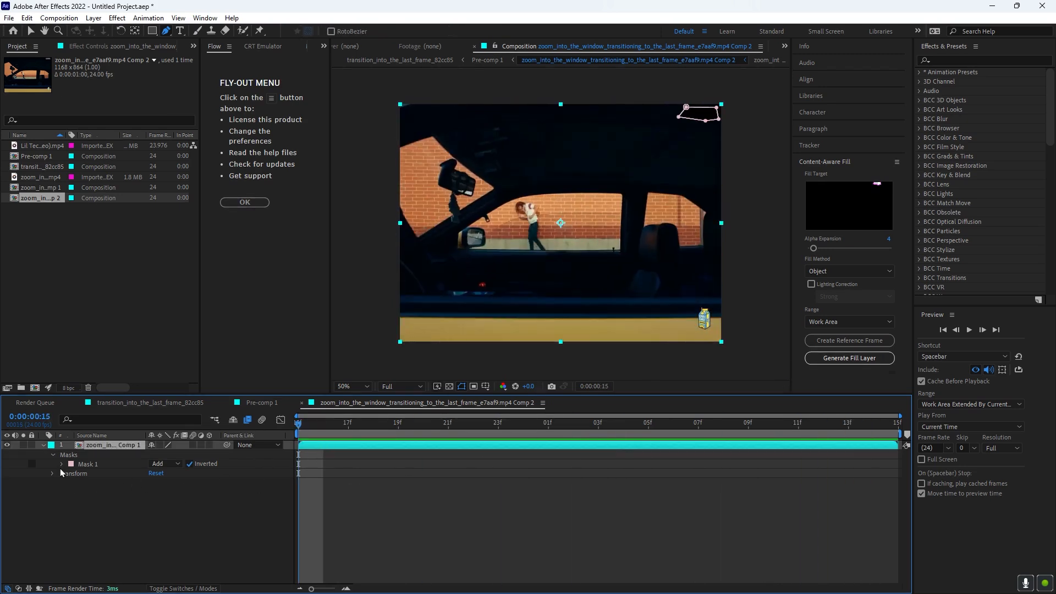
{"action": "left_click", "coordinate": [53, 463]}
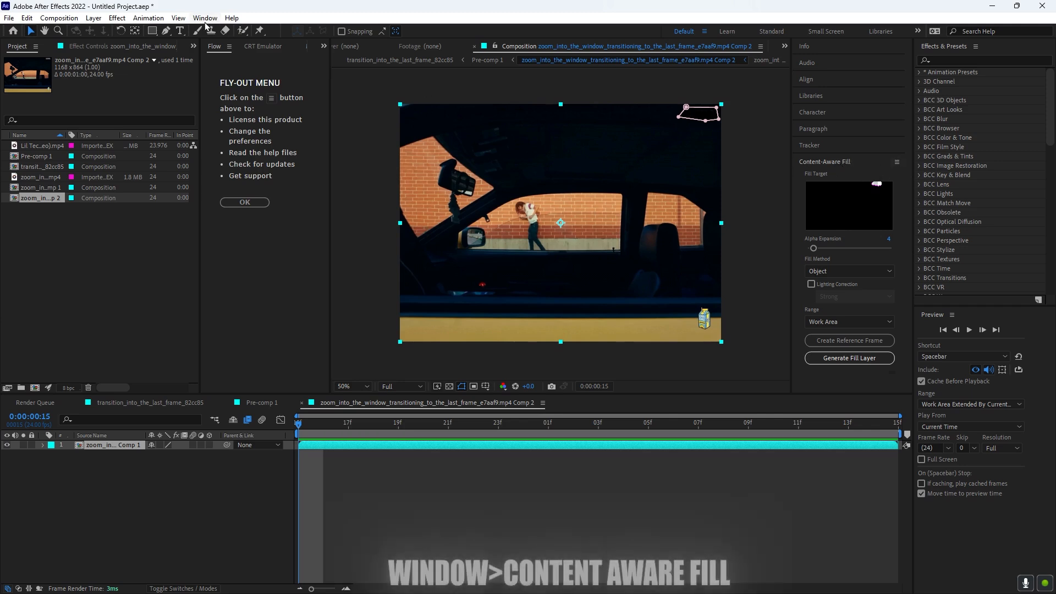
Generate a Content-Aware Fill layer using Object fill over the Work Area range
{"action": "left_click", "coordinate": [205, 18]}
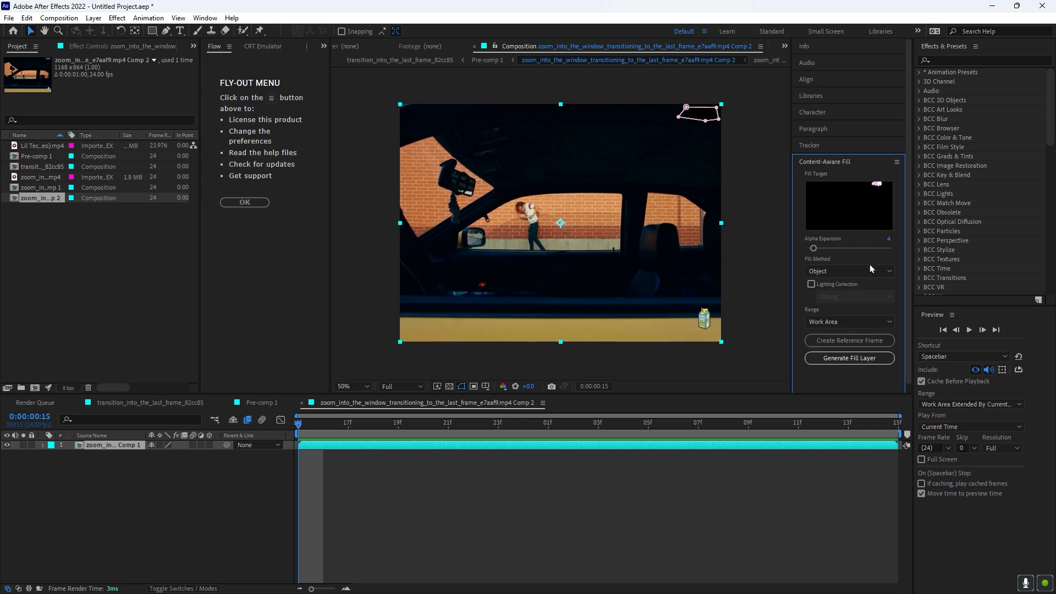
{"action": "mouse_move", "coordinate": [849, 357]}
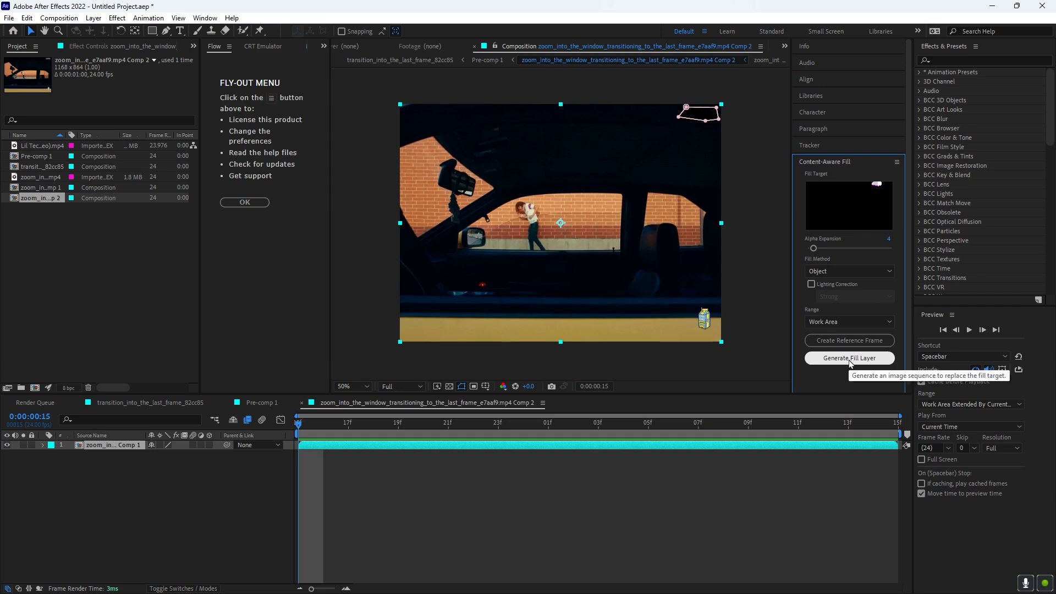
{"action": "left_click", "coordinate": [848, 350]}
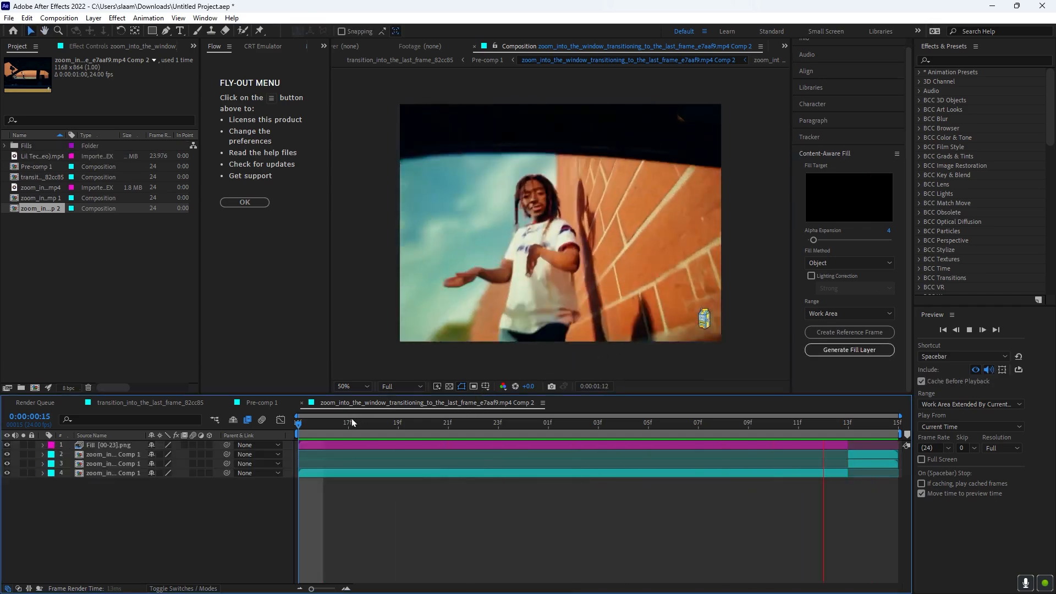
Return to Pre-comp 1 and search 'rsm' in the effect quick-search bar
{"action": "left_click", "coordinate": [347, 423]}
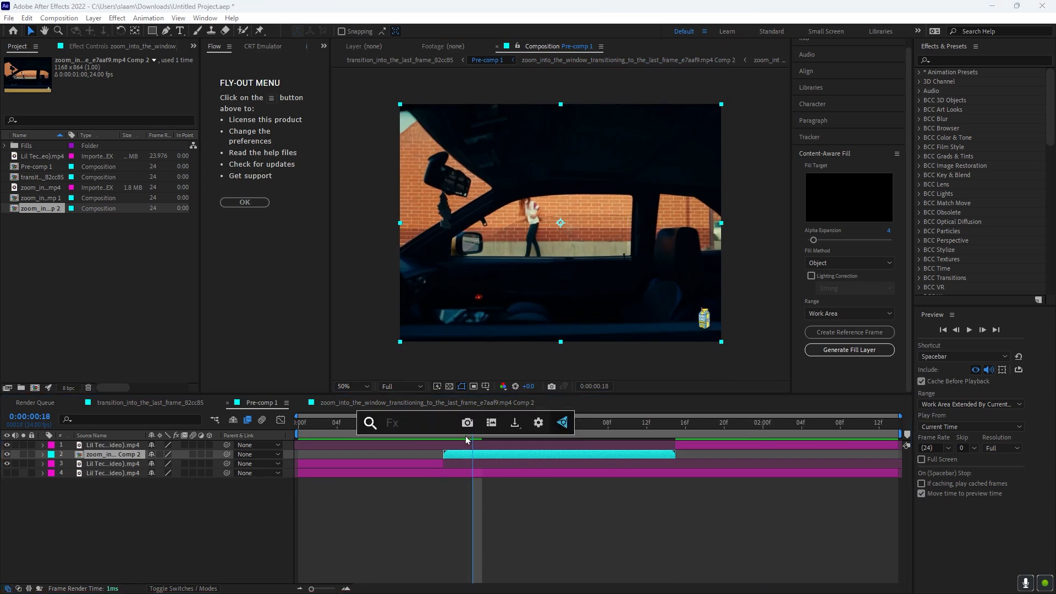
{"action": "type", "text": "rsm"}
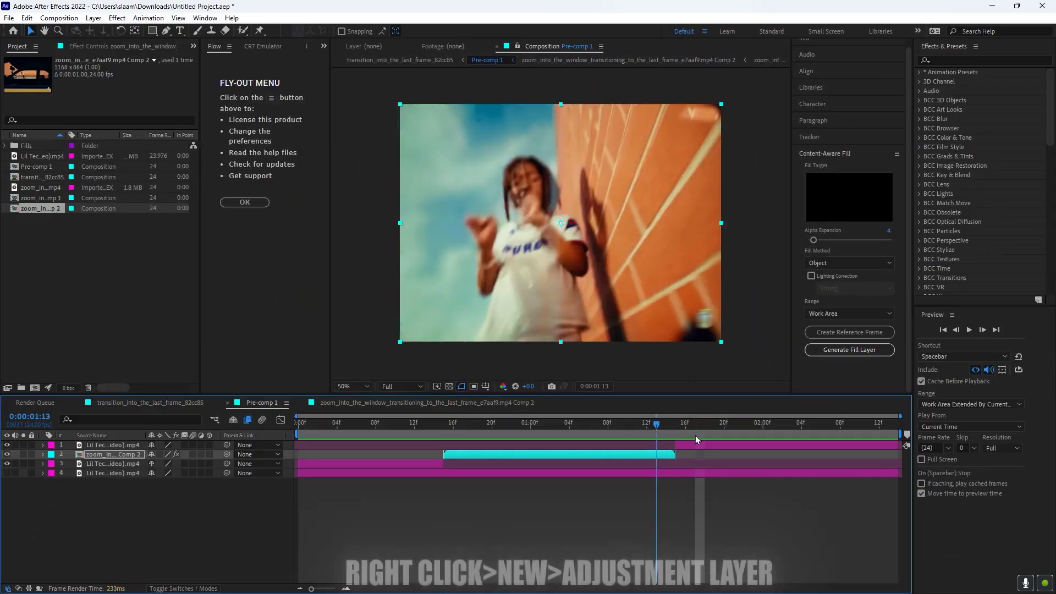
Create a new adjustment layer over the transition in Pre-comp 1
{"action": "right_click", "coordinate": [636, 504]}
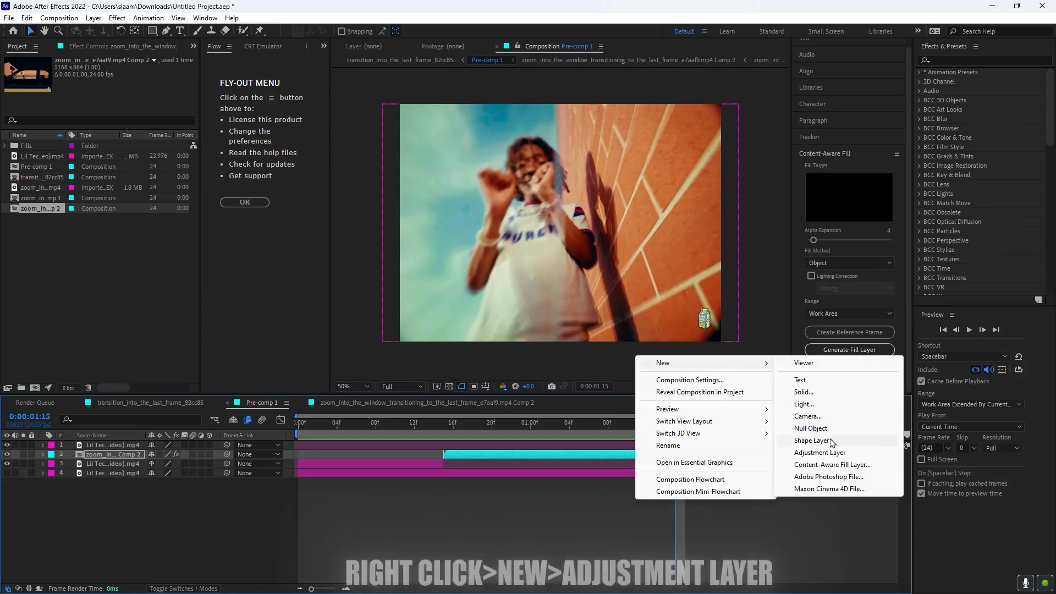
{"action": "left_click", "coordinate": [819, 452]}
{"action": "type", "text": "og"}
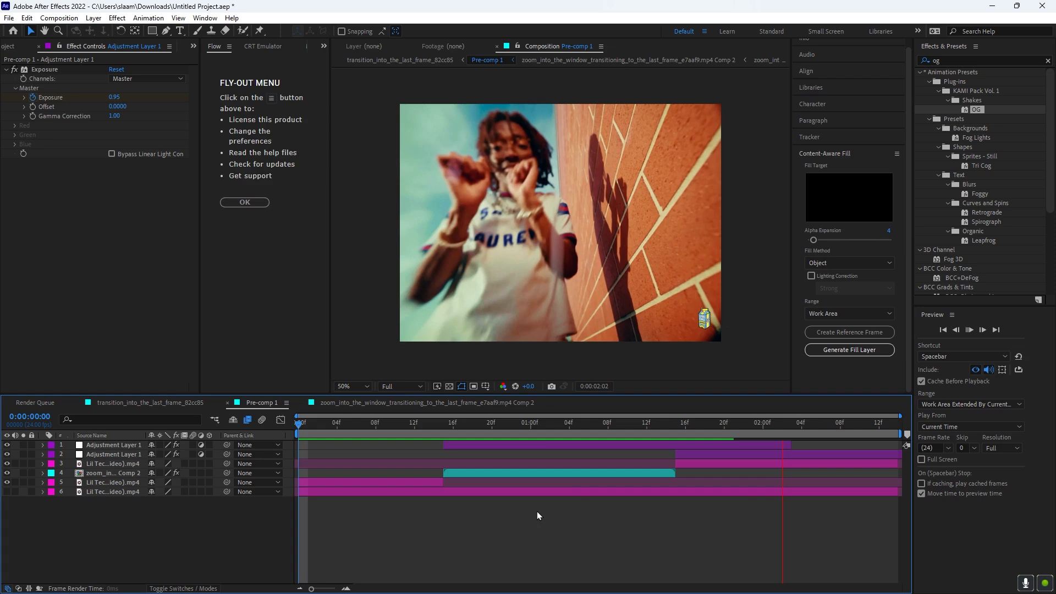
Line up the adjustment layer bars with the transition point and scrub through to preview
{"action": "left_click", "coordinate": [462, 422]}
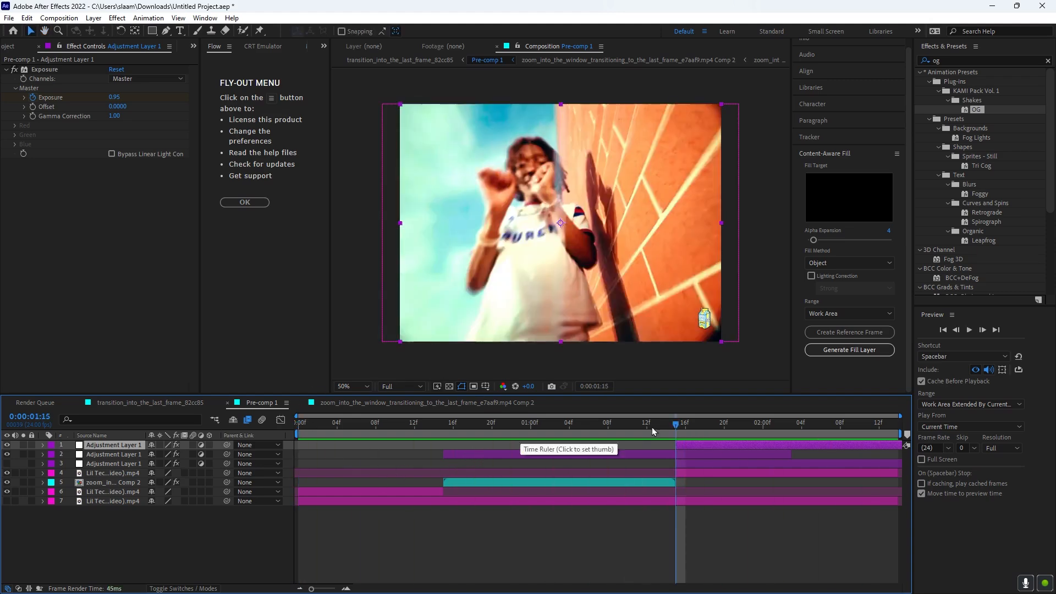
{"action": "left_click", "coordinate": [579, 422]}
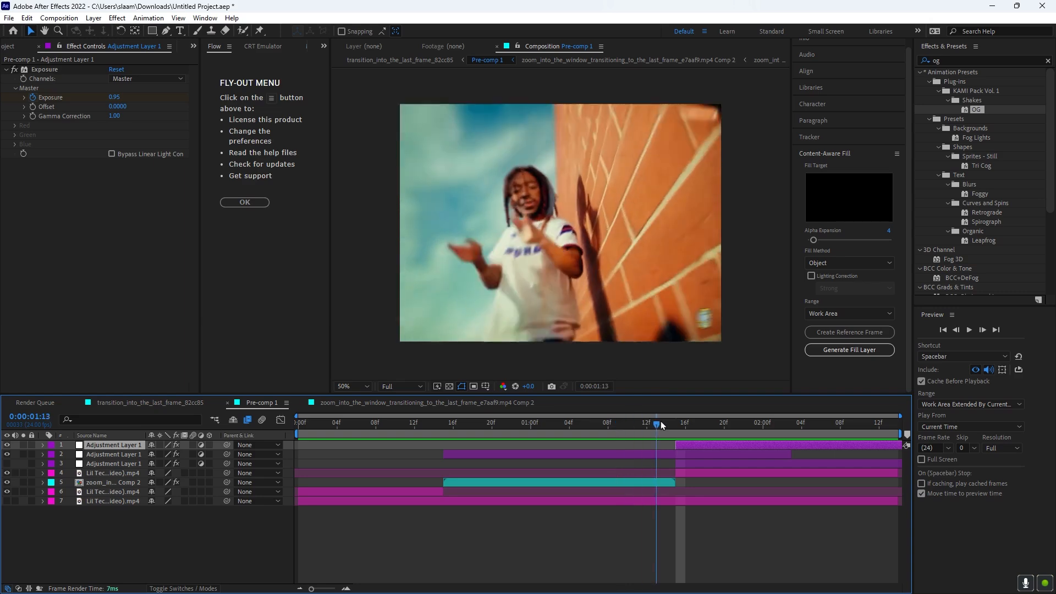
{"action": "left_click_drag", "start_coordinate": [657, 422], "coordinate": [820, 422]}
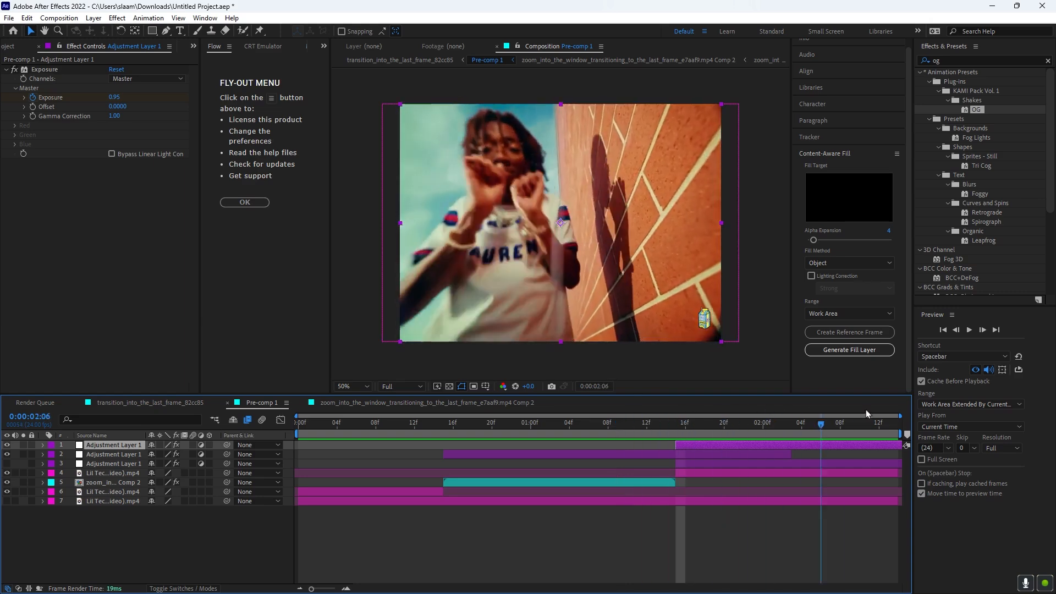
{"action": "left_click", "coordinate": [705, 422]}
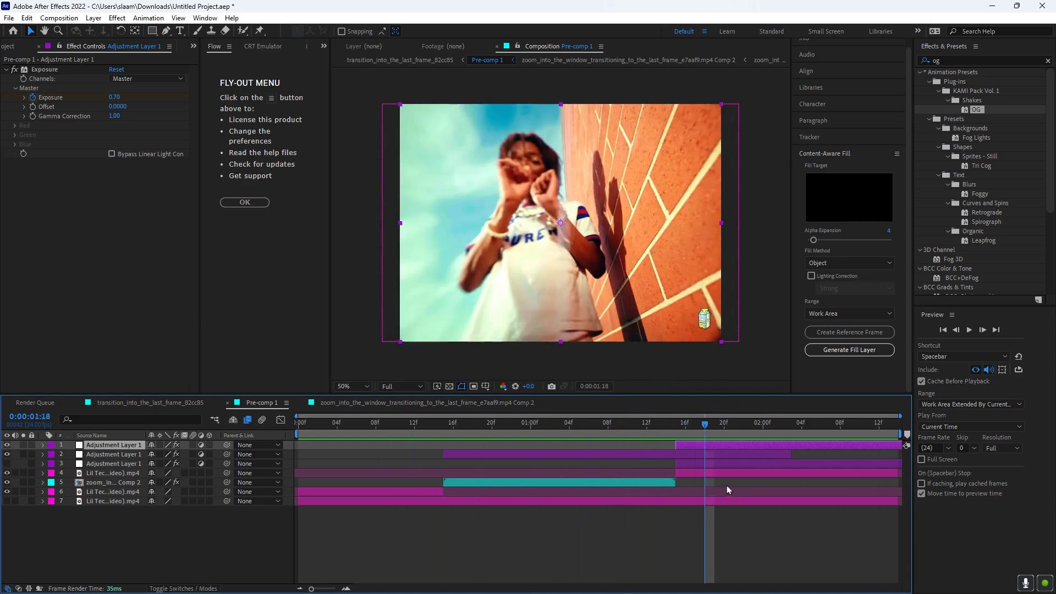